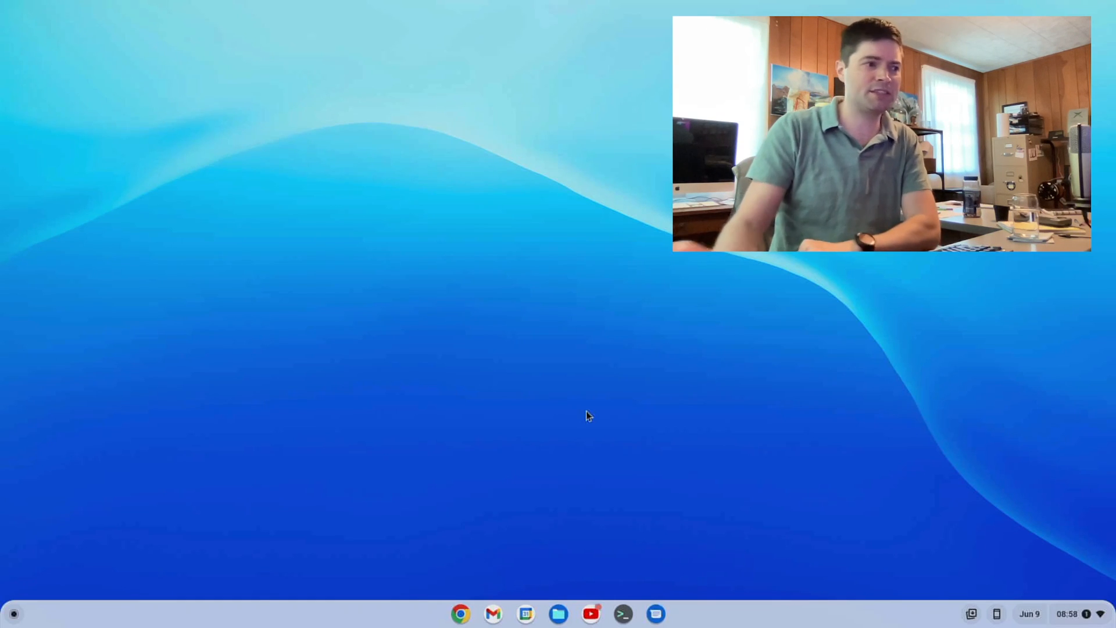
{"action": "mouse_move", "coordinate": [476, 261]}
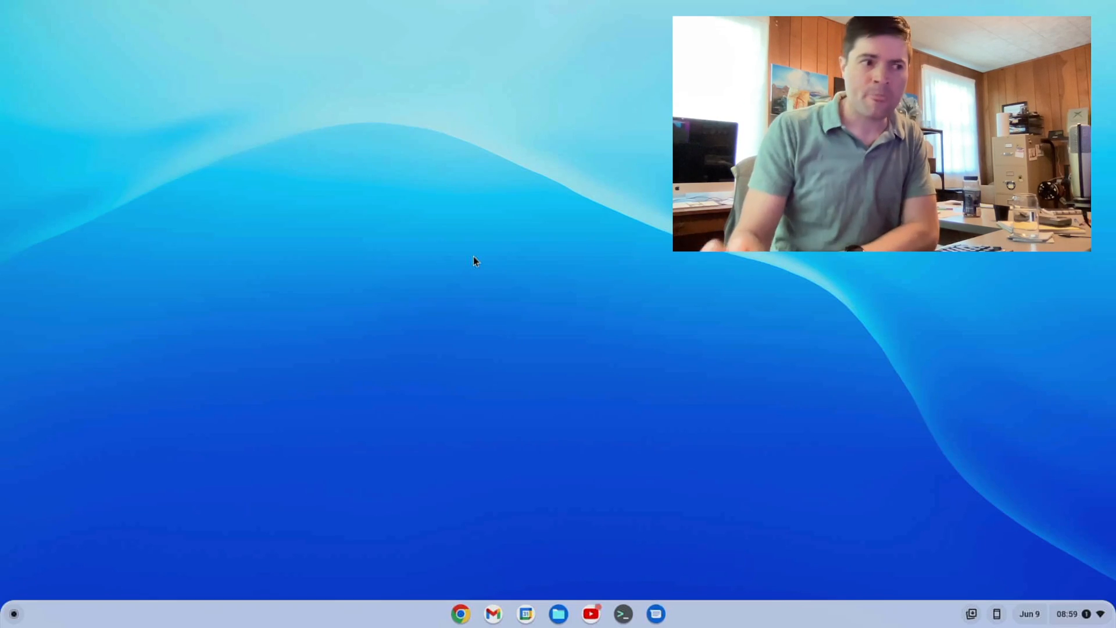
{"action": "mouse_move", "coordinate": [128, 575]}
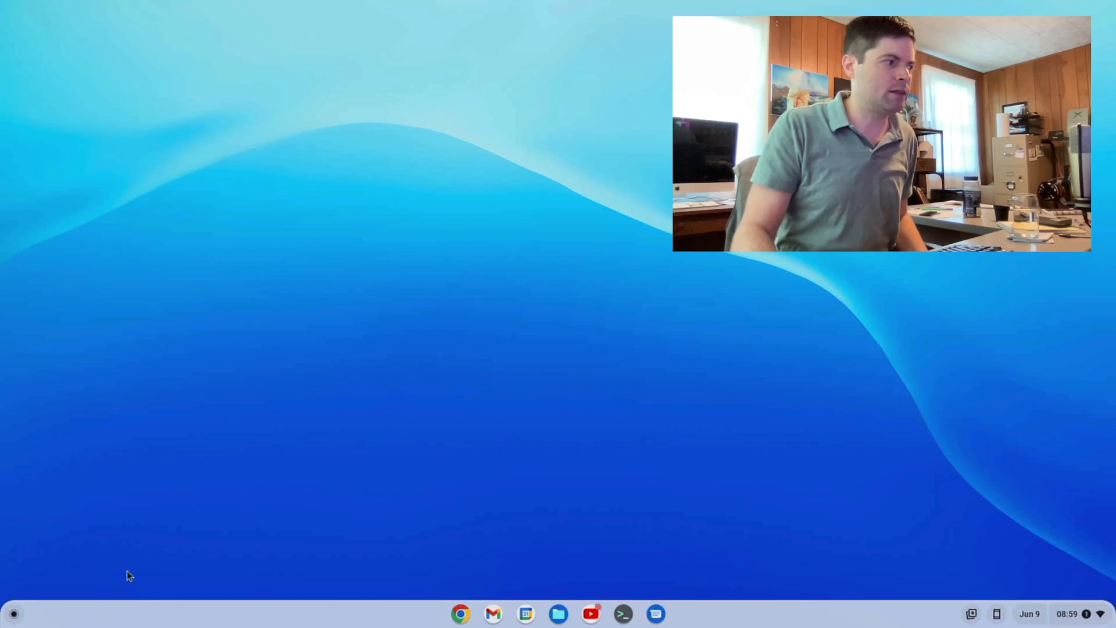
Step: Launch Minecraft Launcher and sign in with the Microsoft account 'bastecklein' and its password
{"action": "left_click", "coordinate": [12, 612]}
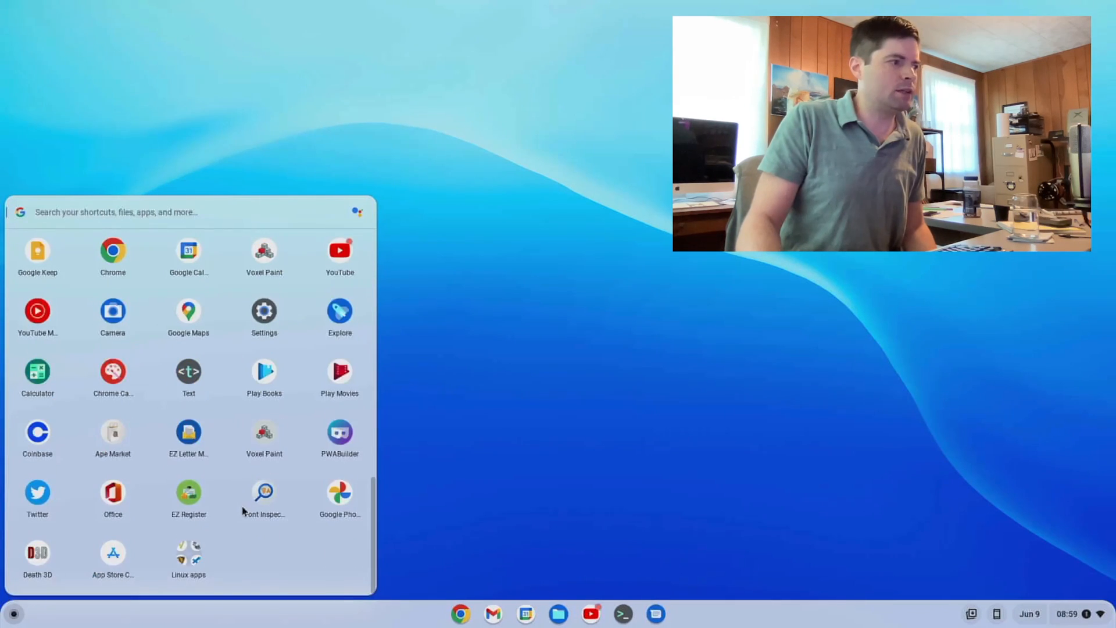
{"action": "left_click", "coordinate": [188, 559]}
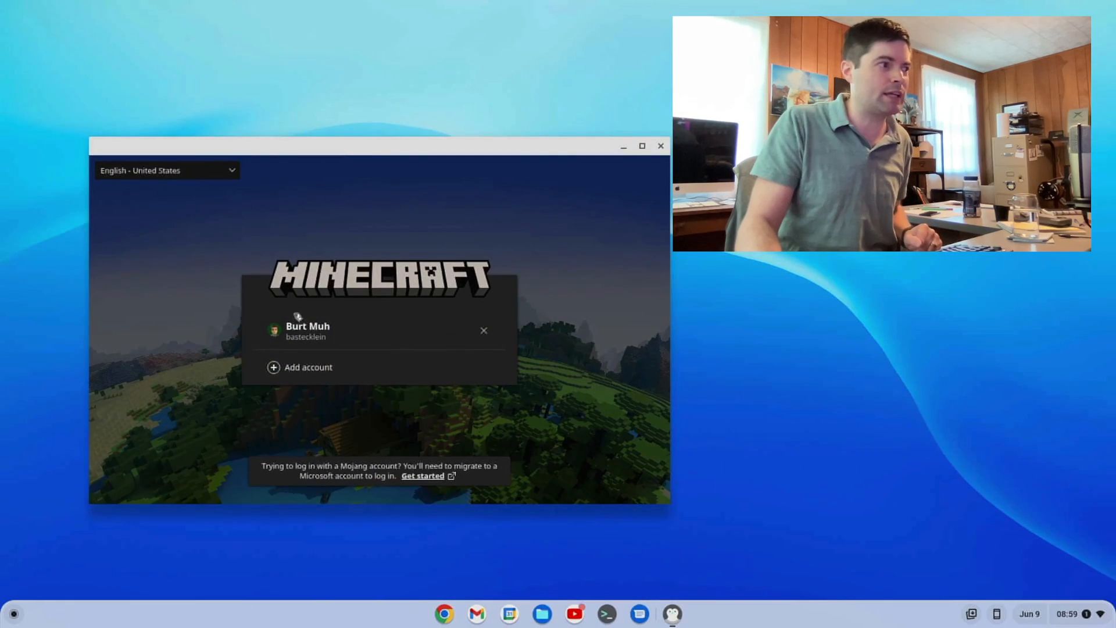
{"action": "left_click", "coordinate": [308, 330]}
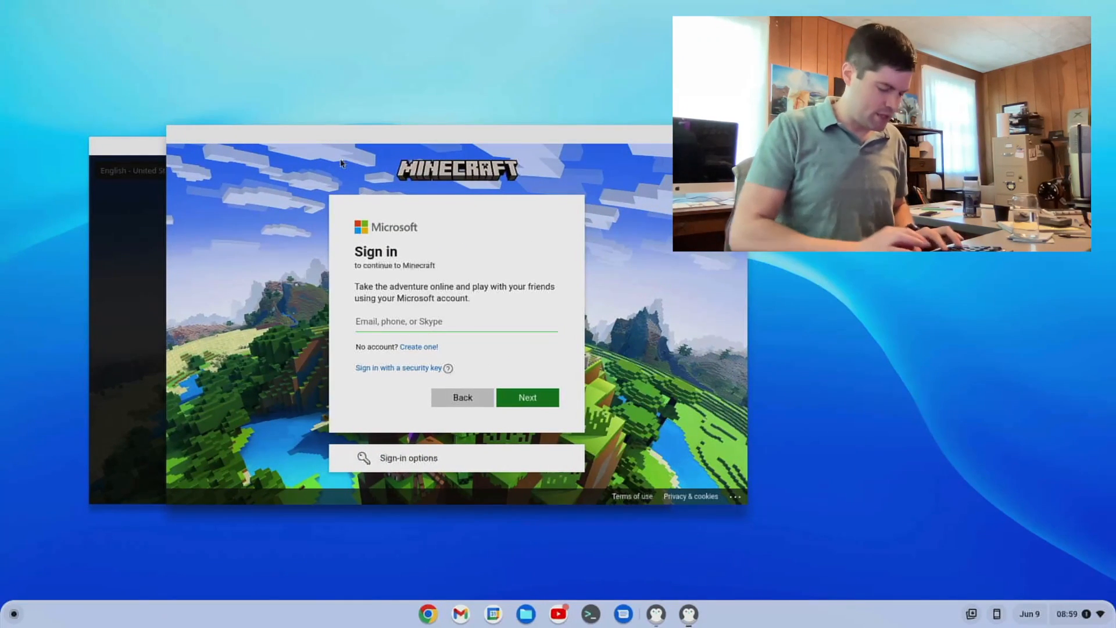
{"action": "type", "text": "bastecklein"}
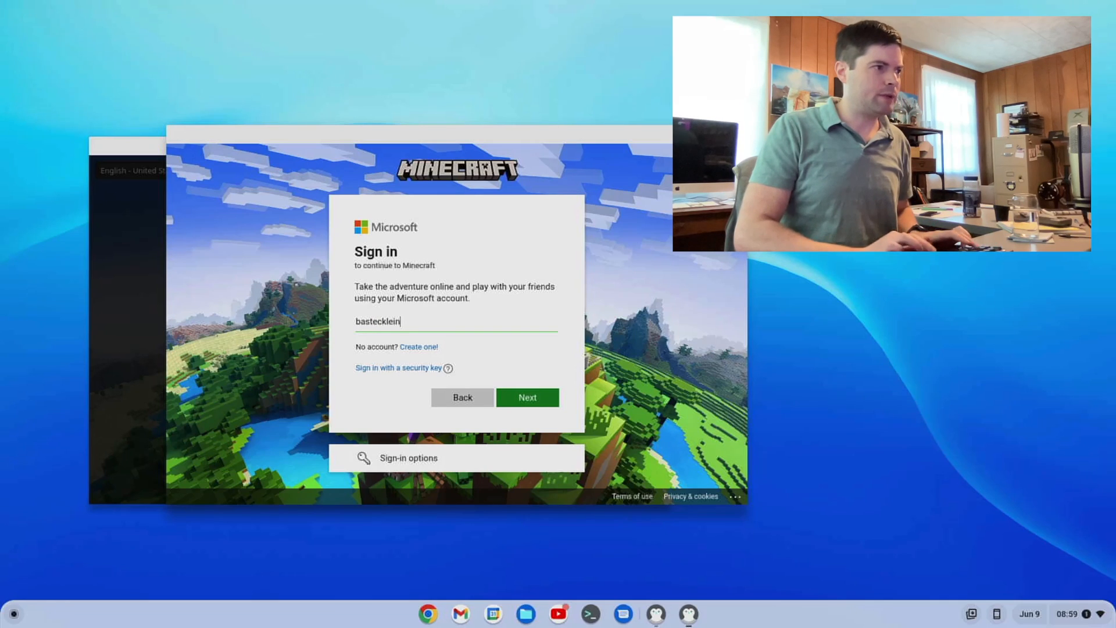
{"action": "left_click", "coordinate": [526, 397]}
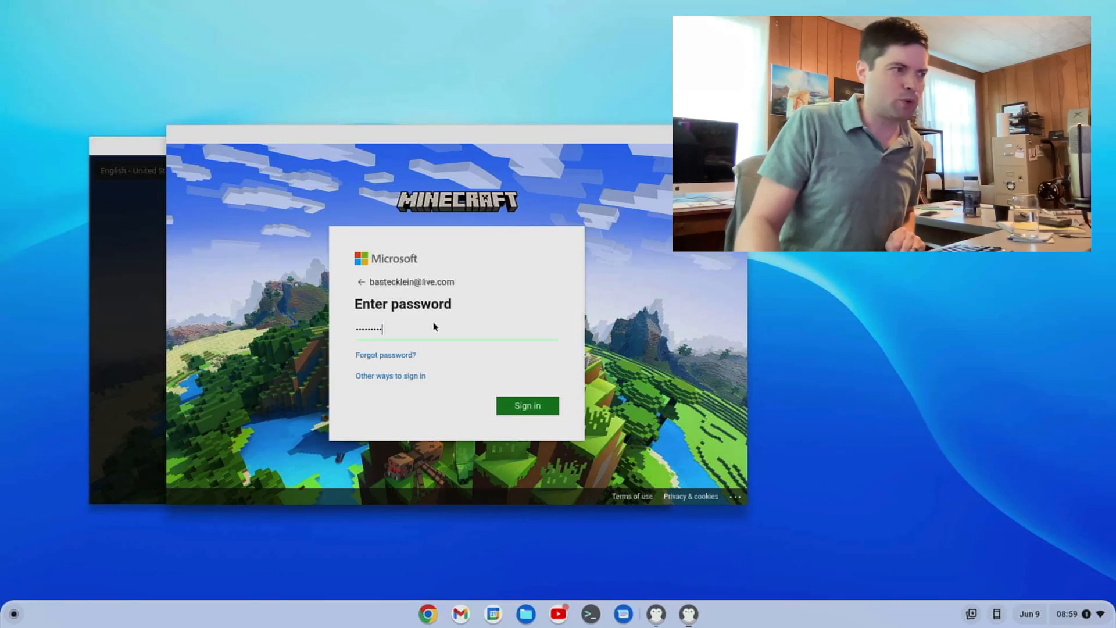
{"action": "left_click", "coordinate": [527, 406]}
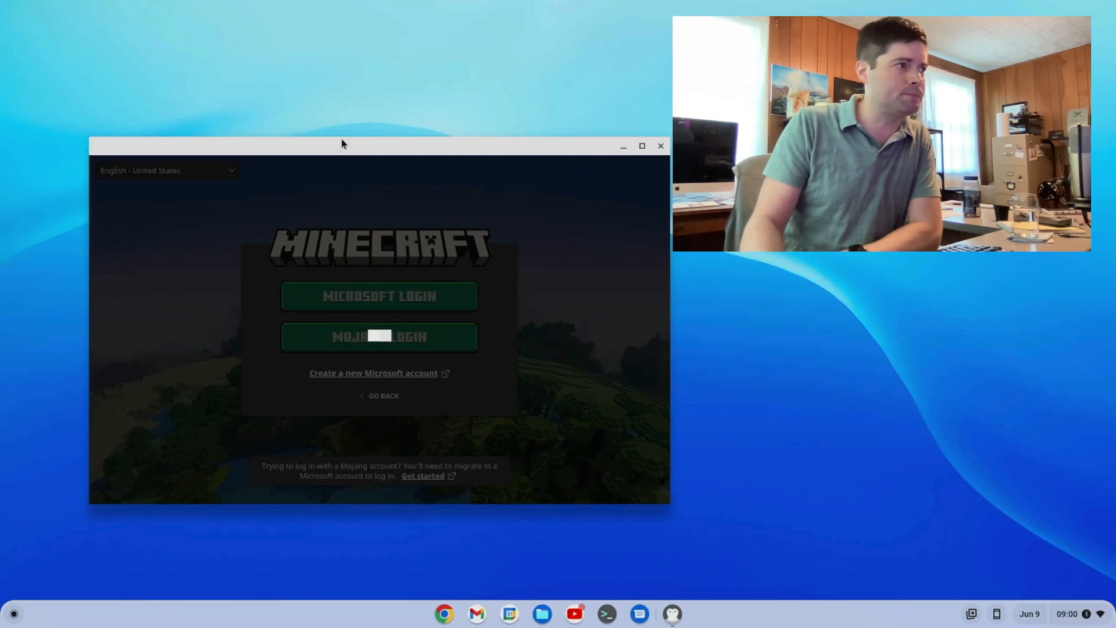
{"action": "left_click_drag", "start_coordinate": [341, 144], "coordinate": [290, 98]}
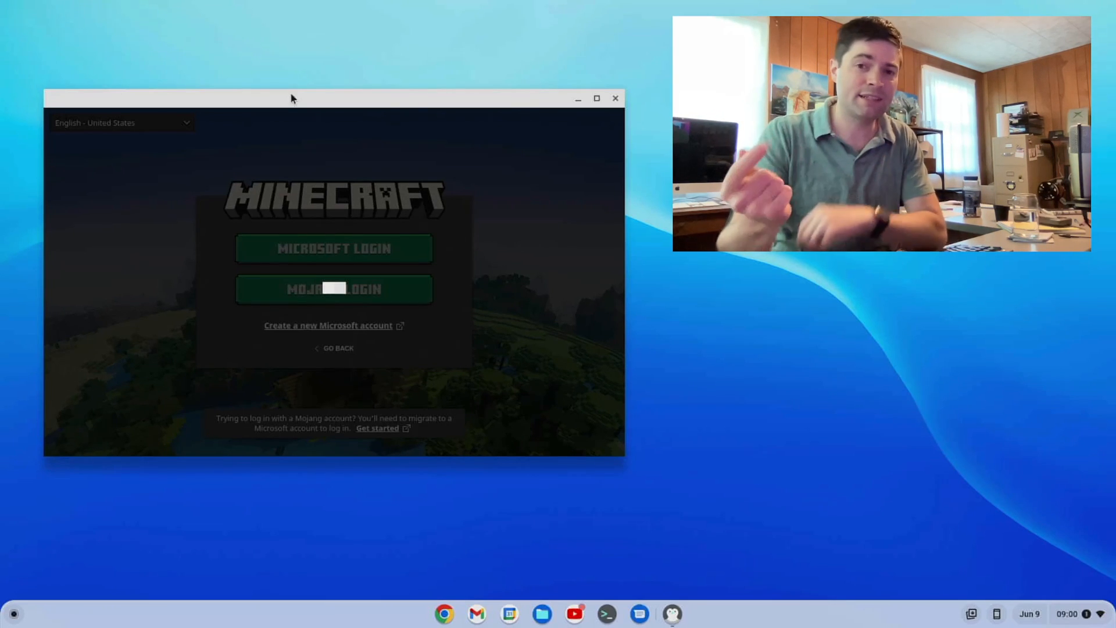
{"action": "left_click", "coordinate": [333, 248]}
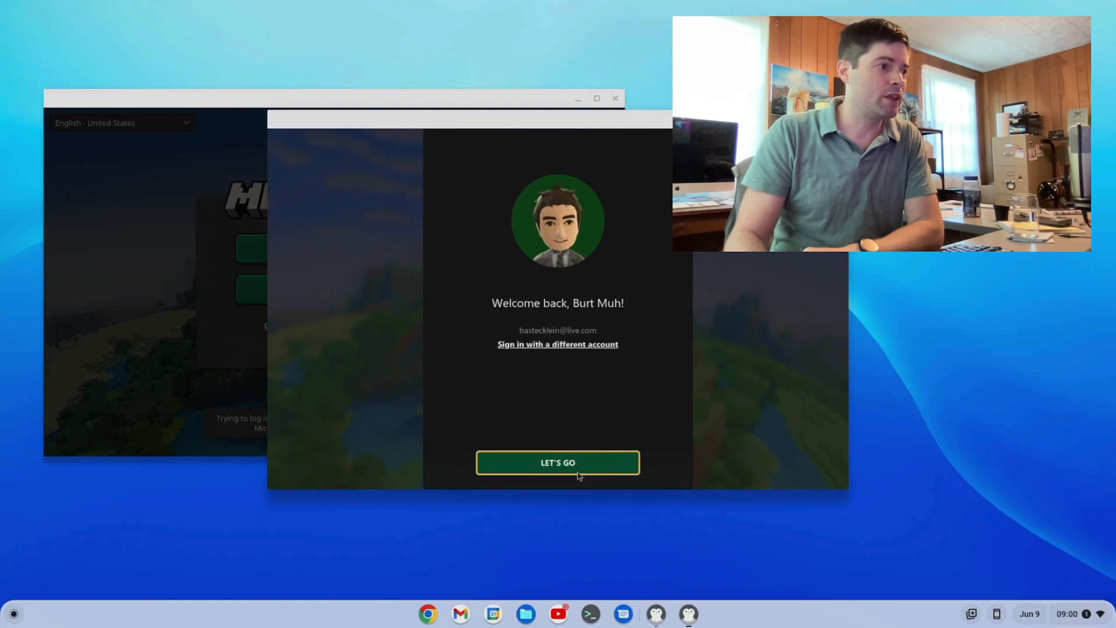
{"action": "left_click", "coordinate": [557, 463]}
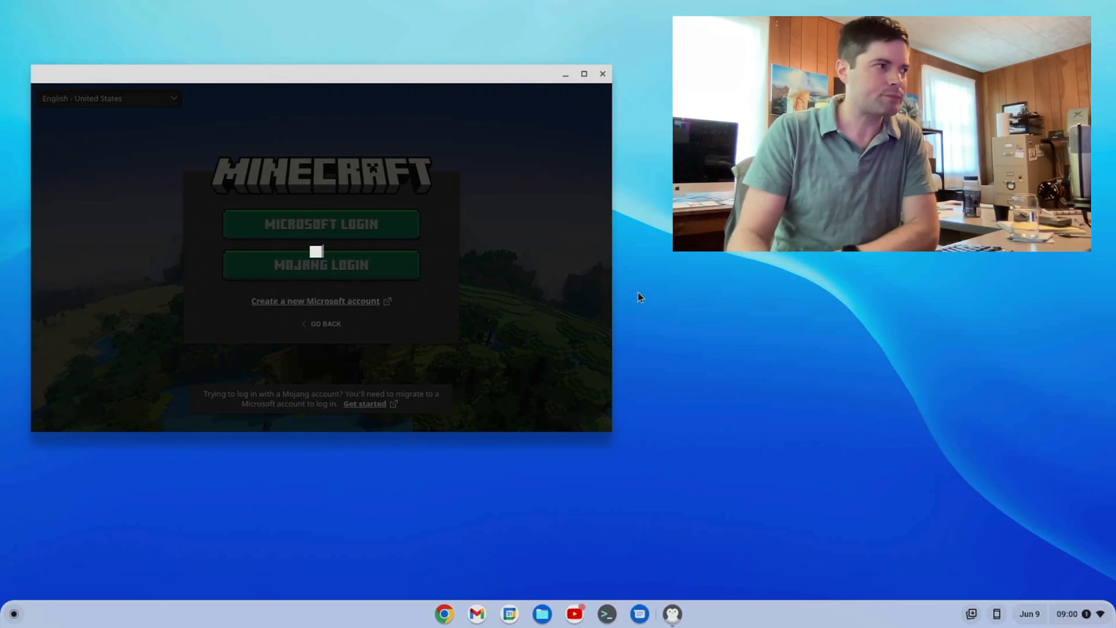
{"action": "left_click_drag", "start_coordinate": [320, 74], "coordinate": [445, 102]}
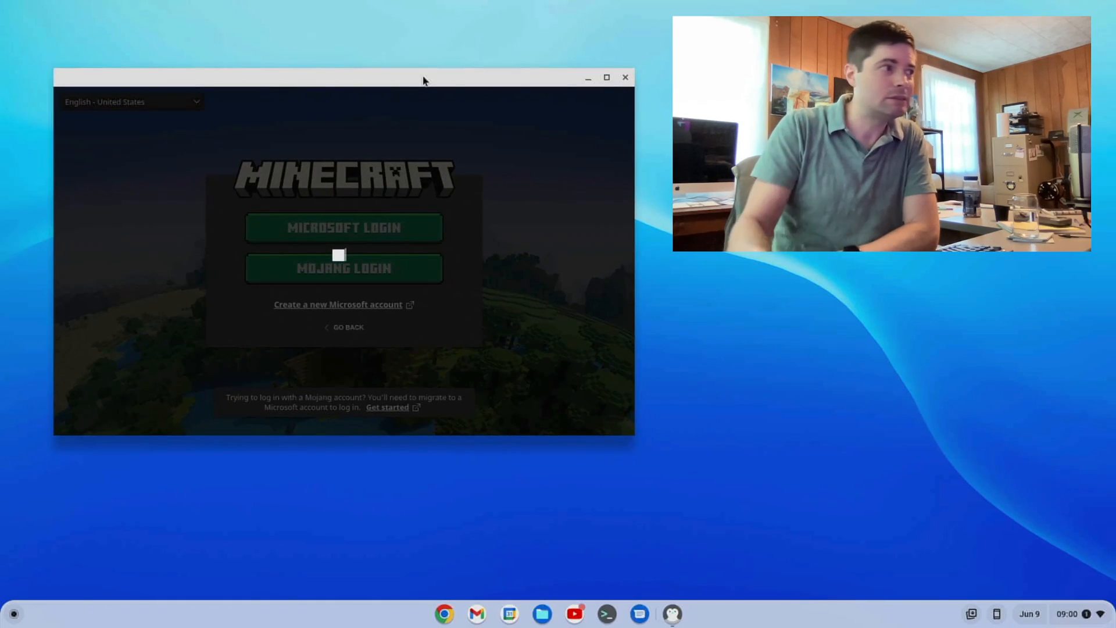
Step: Log in via Microsoft Login and start Java Edition with Play
{"action": "left_click", "coordinate": [344, 228]}
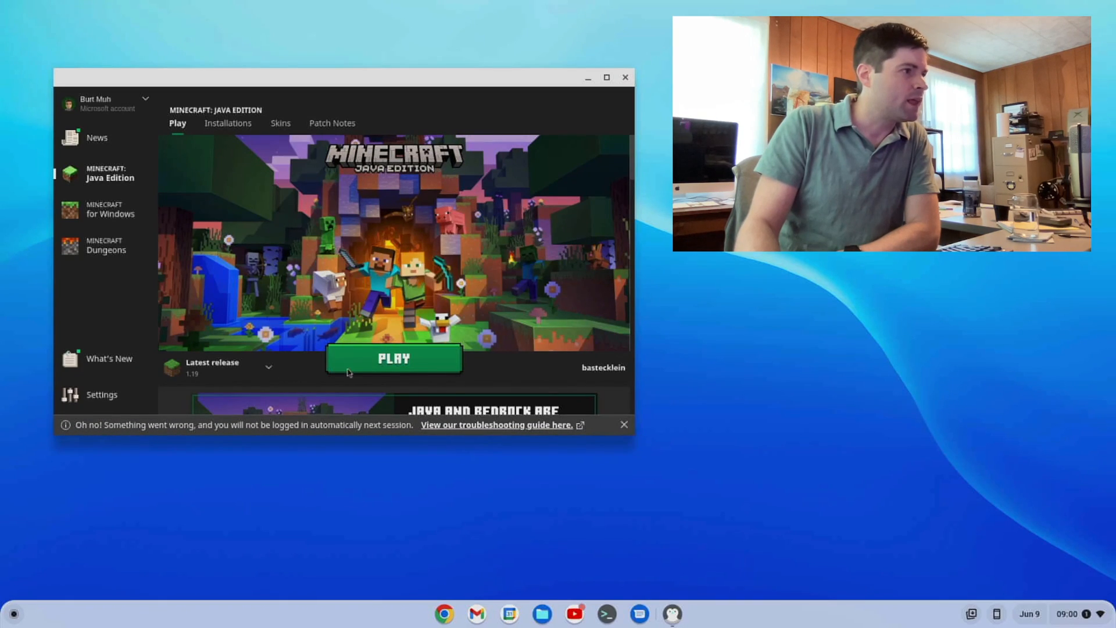
{"action": "left_click", "coordinate": [393, 358]}
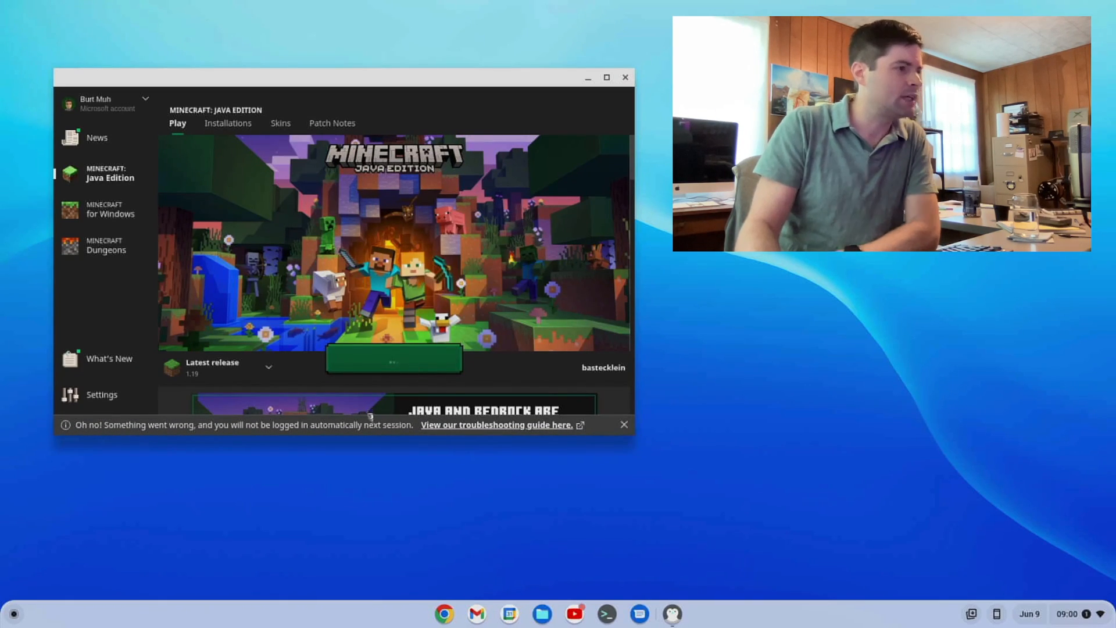
{"action": "left_click", "coordinate": [392, 359]}
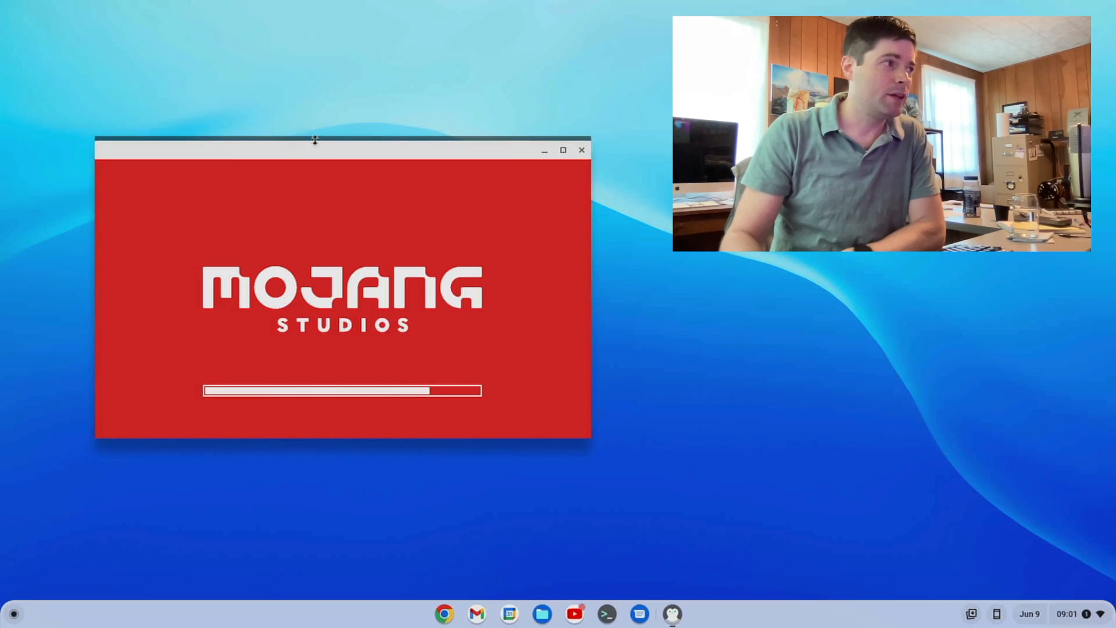
Step: Load the existing single-player world 'New World'
{"action": "left_click_drag", "start_coordinate": [315, 150], "coordinate": [292, 110]}
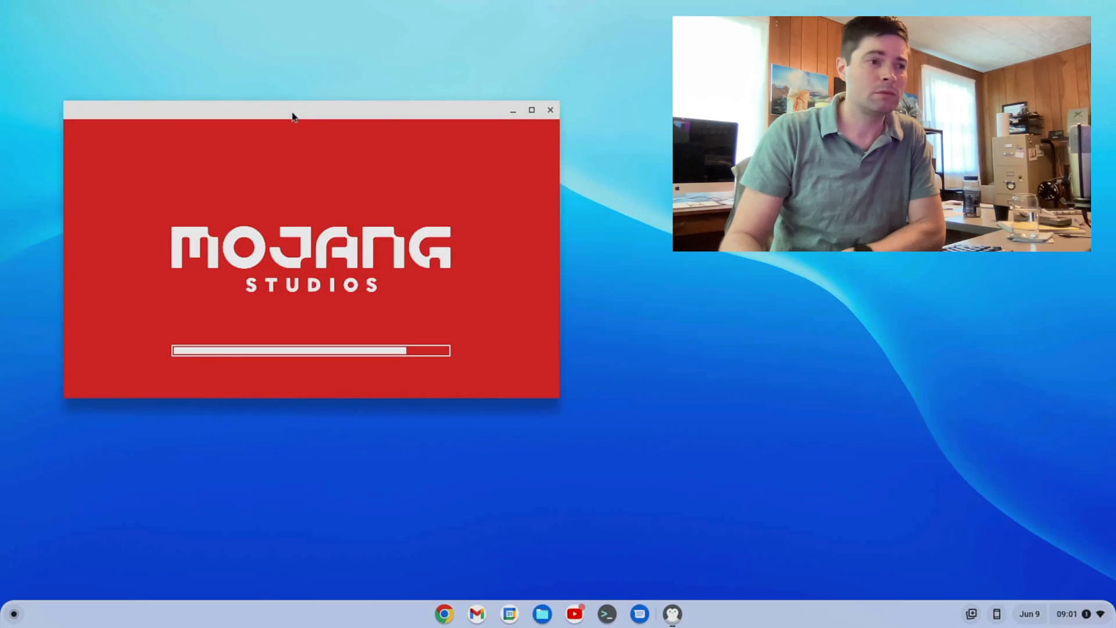
{"action": "mouse_move", "coordinate": [373, 93]}
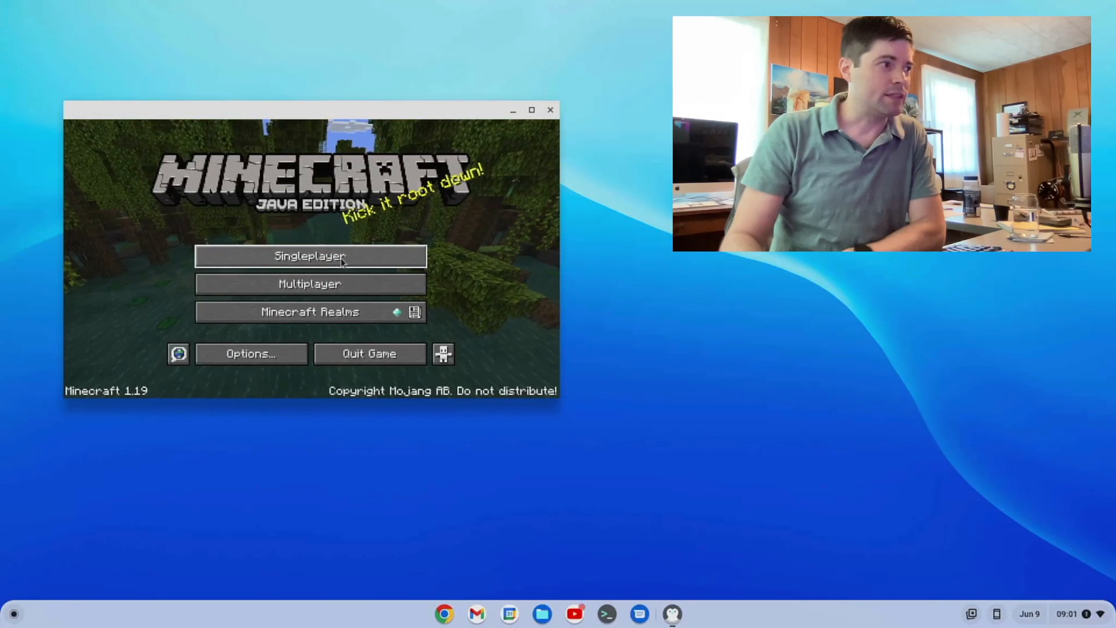
{"action": "left_click", "coordinate": [310, 256]}
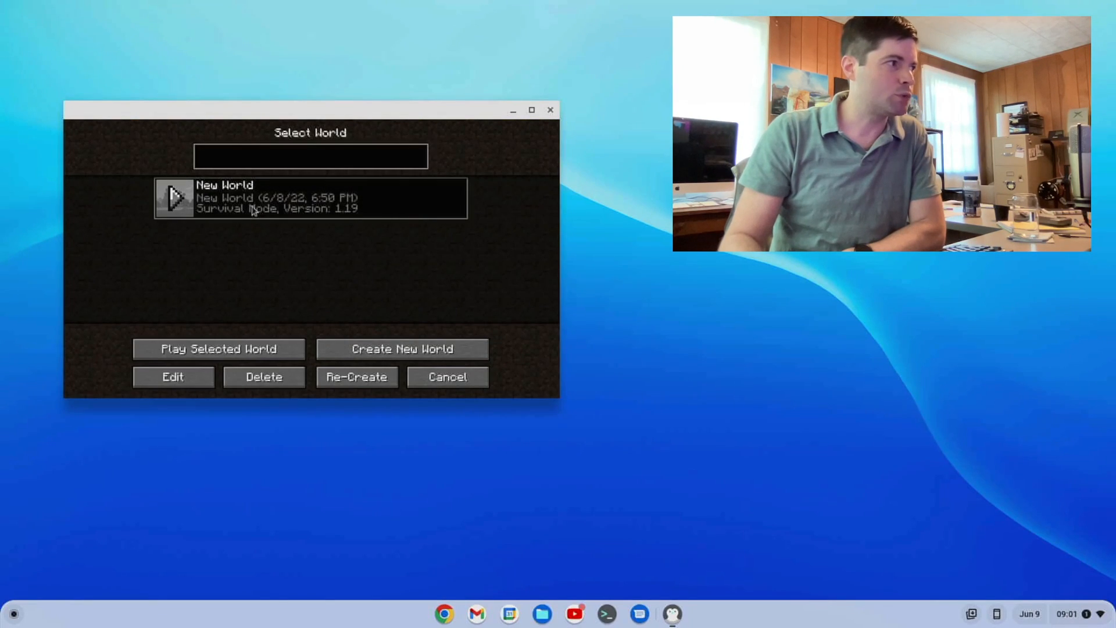
{"action": "left_click", "coordinate": [218, 348]}
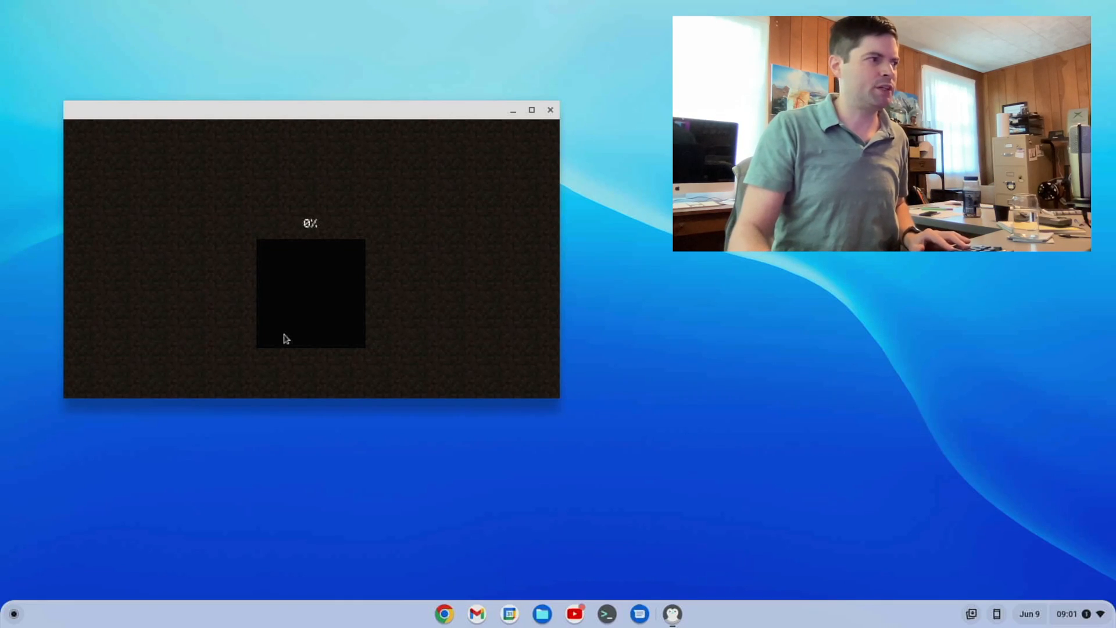
{"action": "mouse_move", "coordinate": [269, 203]}
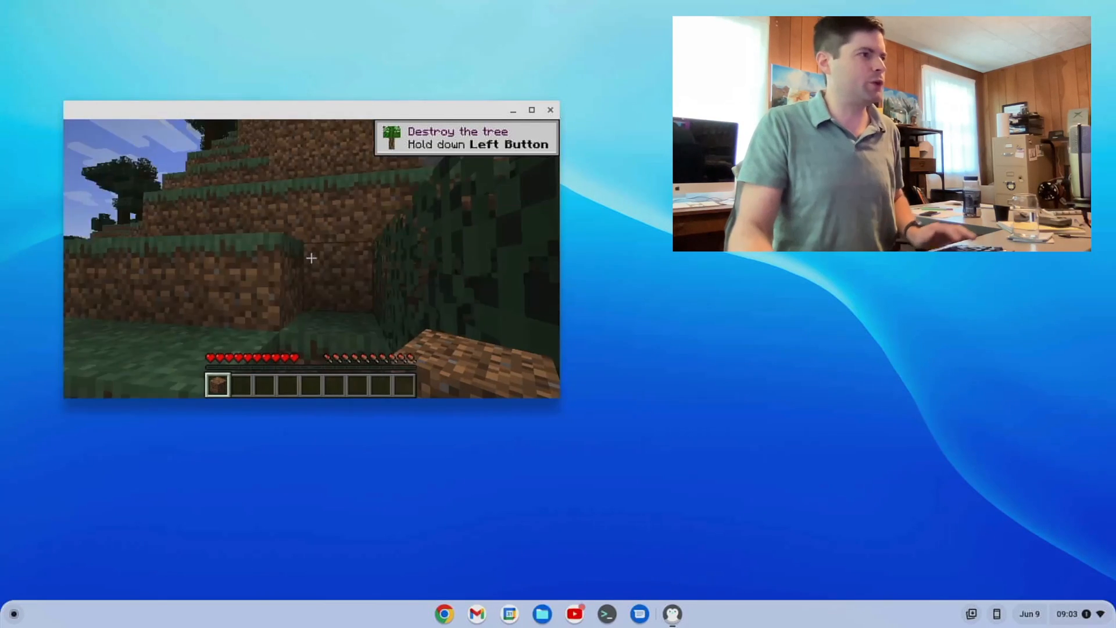
Step: Save the world, return to the title screen and quit Minecraft
{"action": "key", "text": "Escape"}
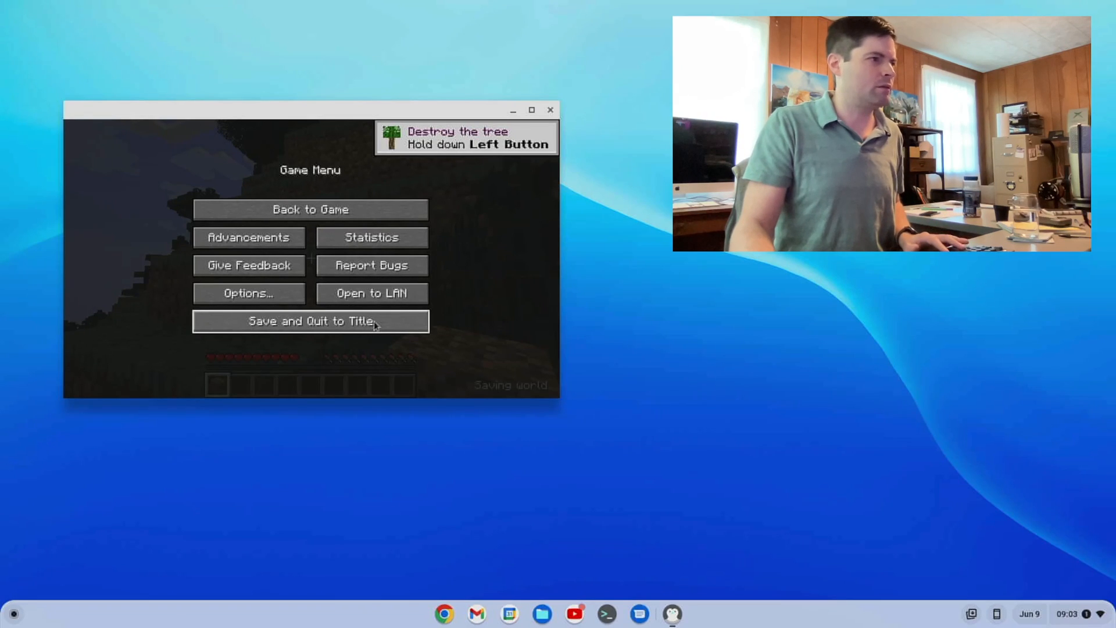
{"action": "left_click", "coordinate": [310, 321]}
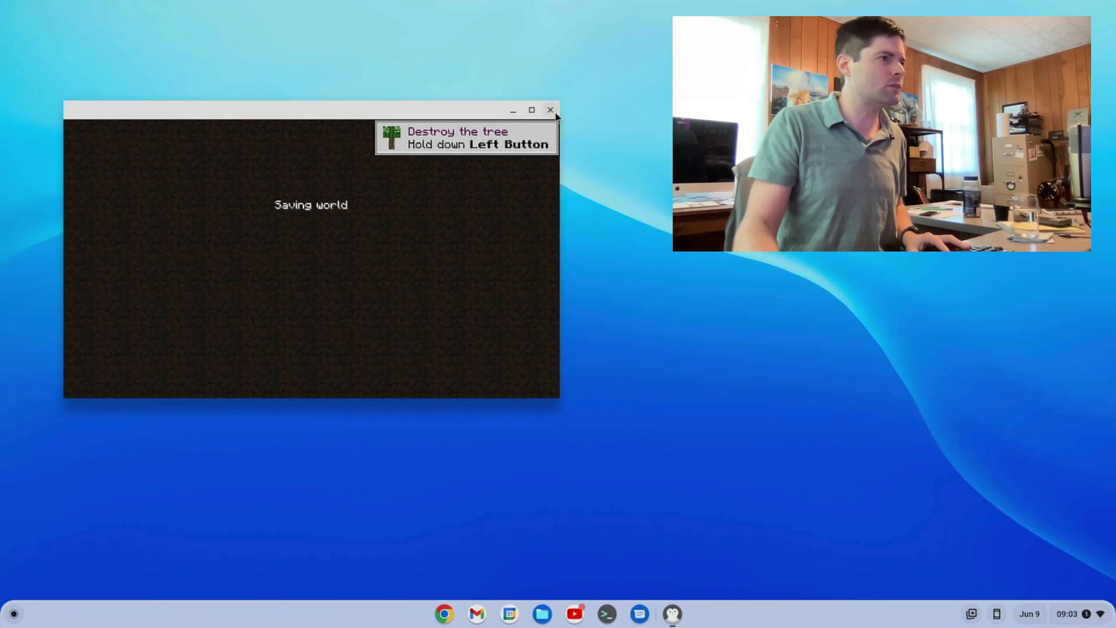
{"action": "mouse_move", "coordinate": [551, 109]}
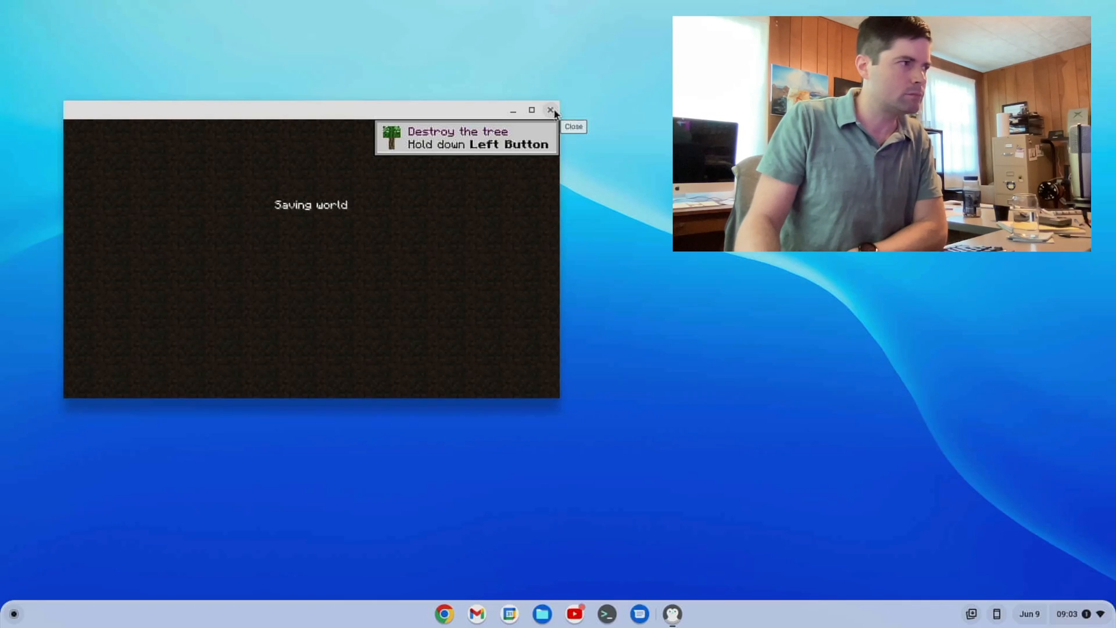
{"action": "mouse_move", "coordinate": [179, 504]}
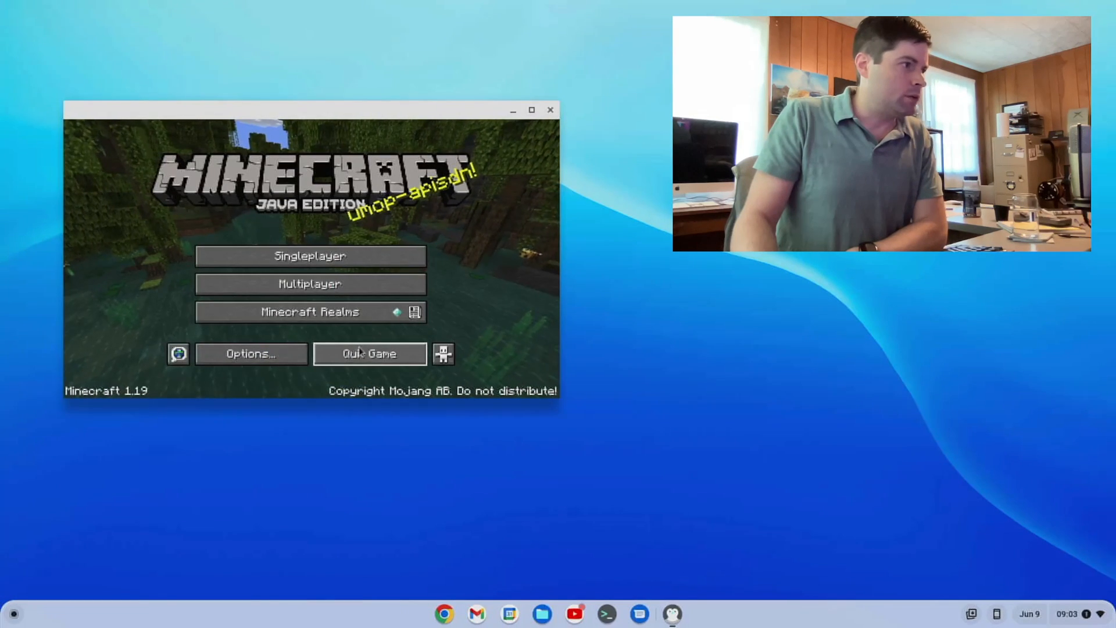
{"action": "left_click", "coordinate": [13, 614]}
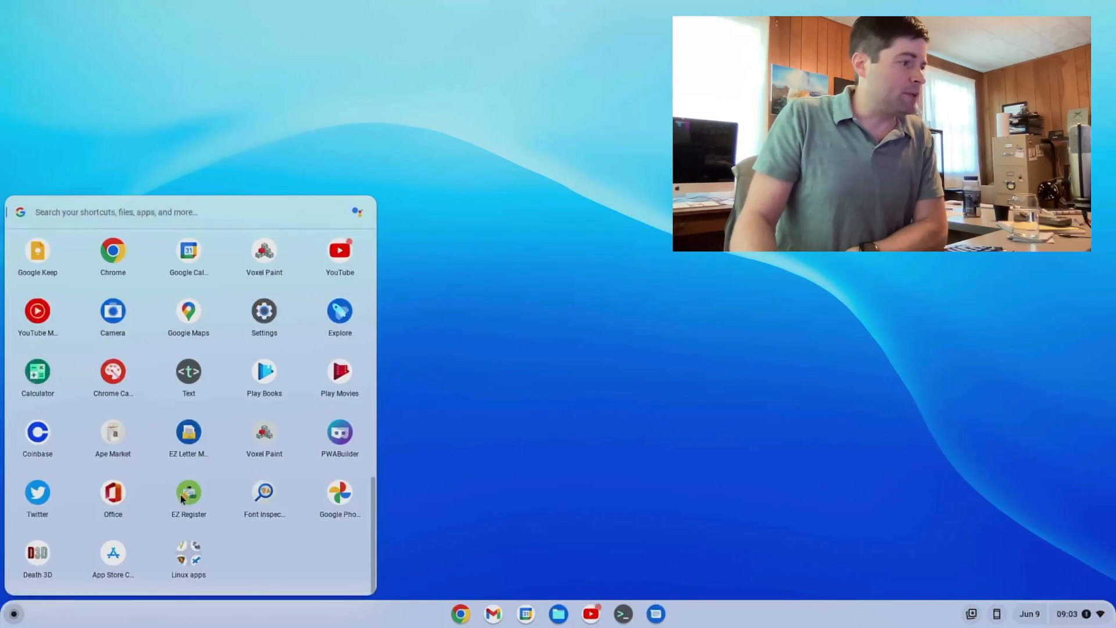
Step: Launch Civilization V from the Steam shelf icon
{"action": "left_click", "coordinate": [188, 559]}
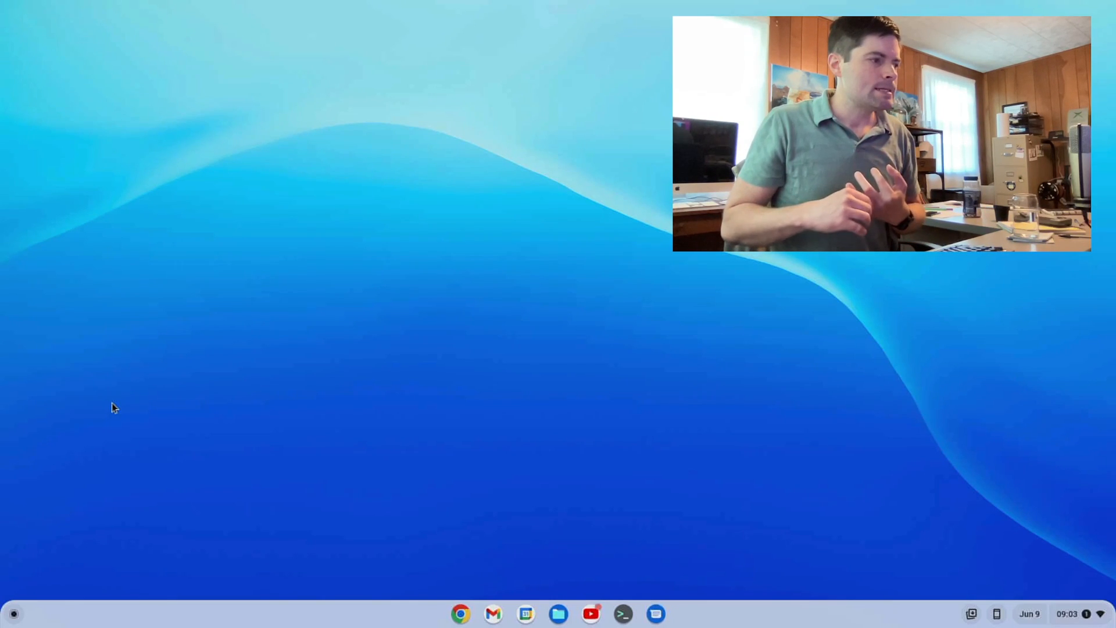
{"action": "left_click", "coordinate": [622, 612]}
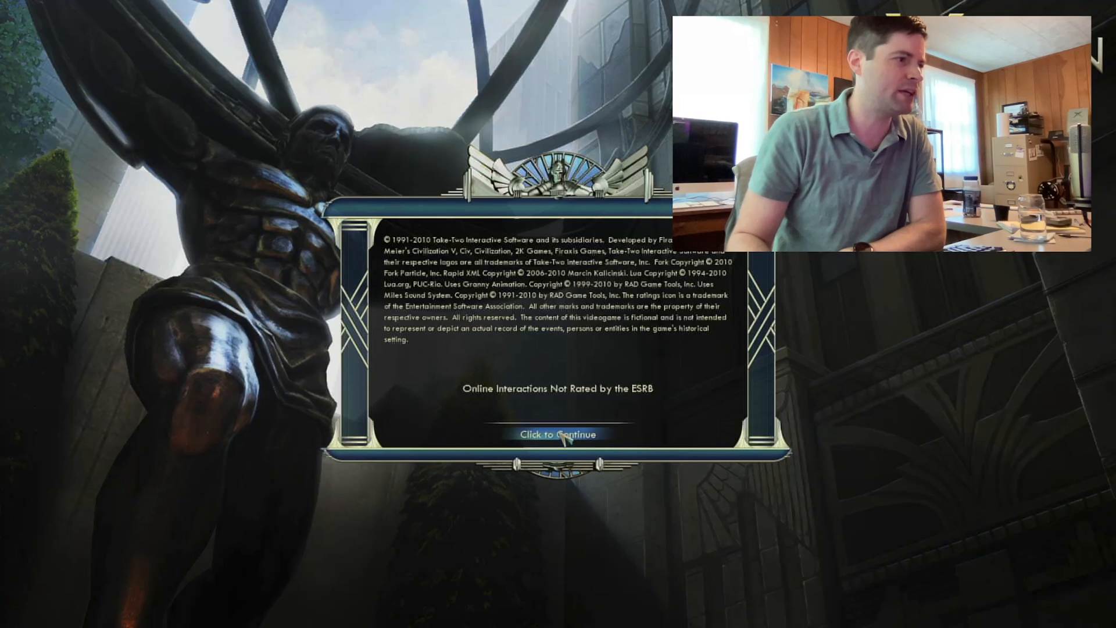
Step: Continue past the Civilization V copyright notice
{"action": "left_click", "coordinate": [557, 434]}
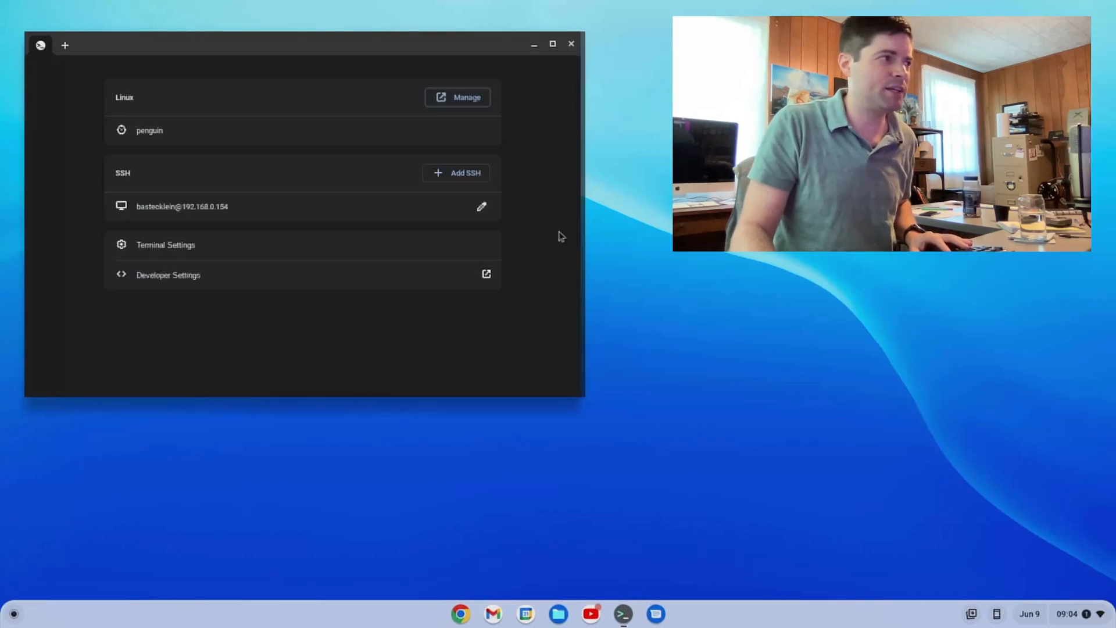
{"action": "mouse_move", "coordinate": [533, 228]}
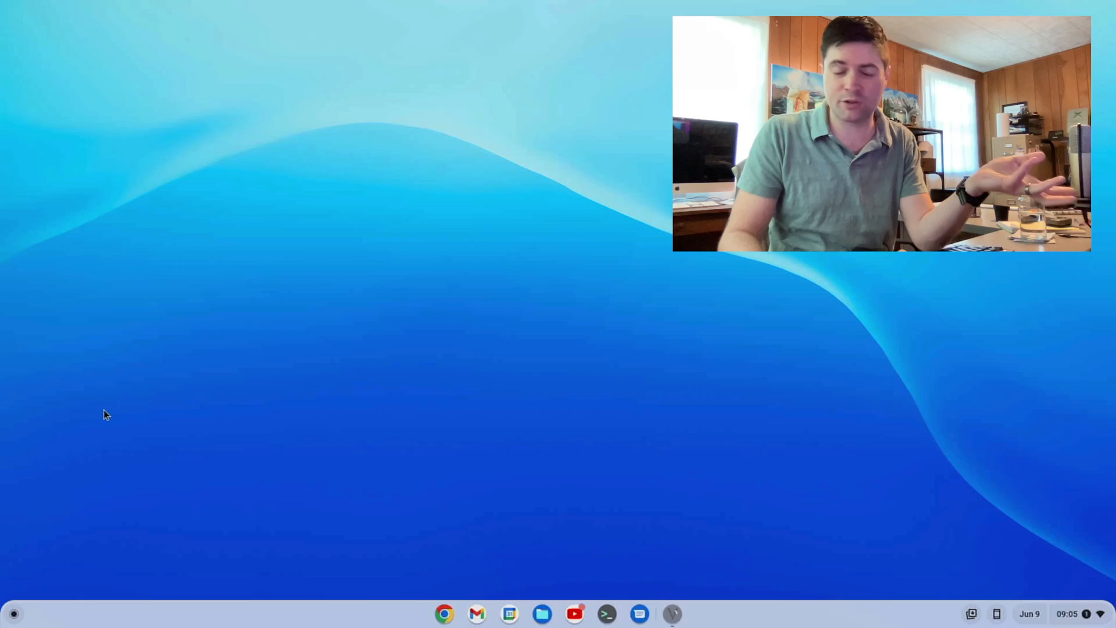
Step: Relaunch Civilization V from the Steam shelf icon
{"action": "left_click", "coordinate": [606, 613]}
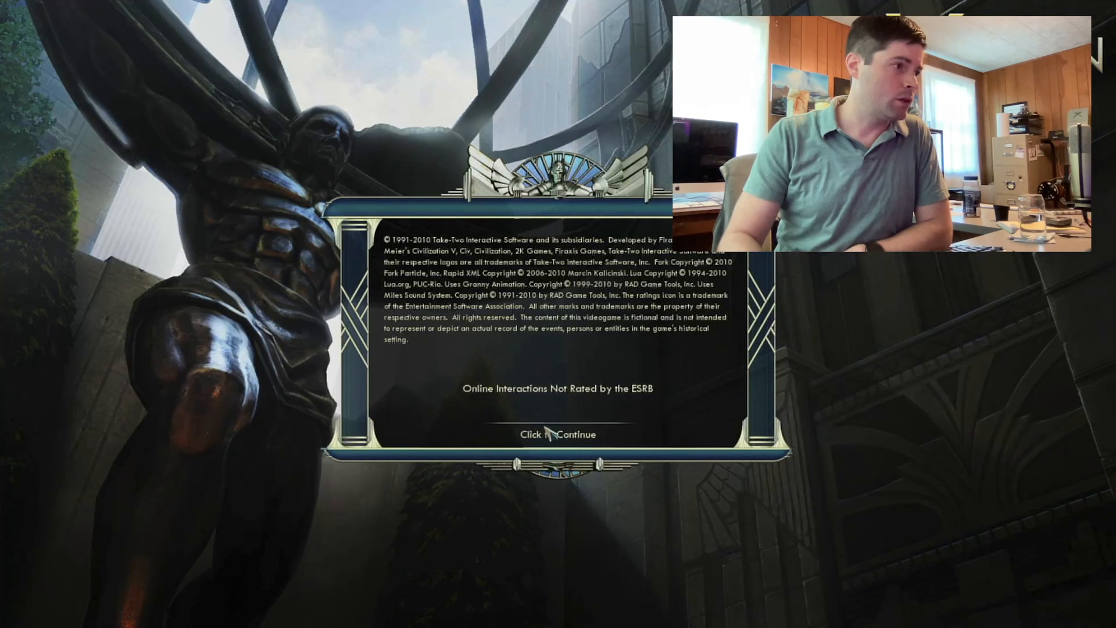
Step: Load the Harun al-Rashid saved game from Single Player > Load Game
{"action": "left_click", "coordinate": [557, 434]}
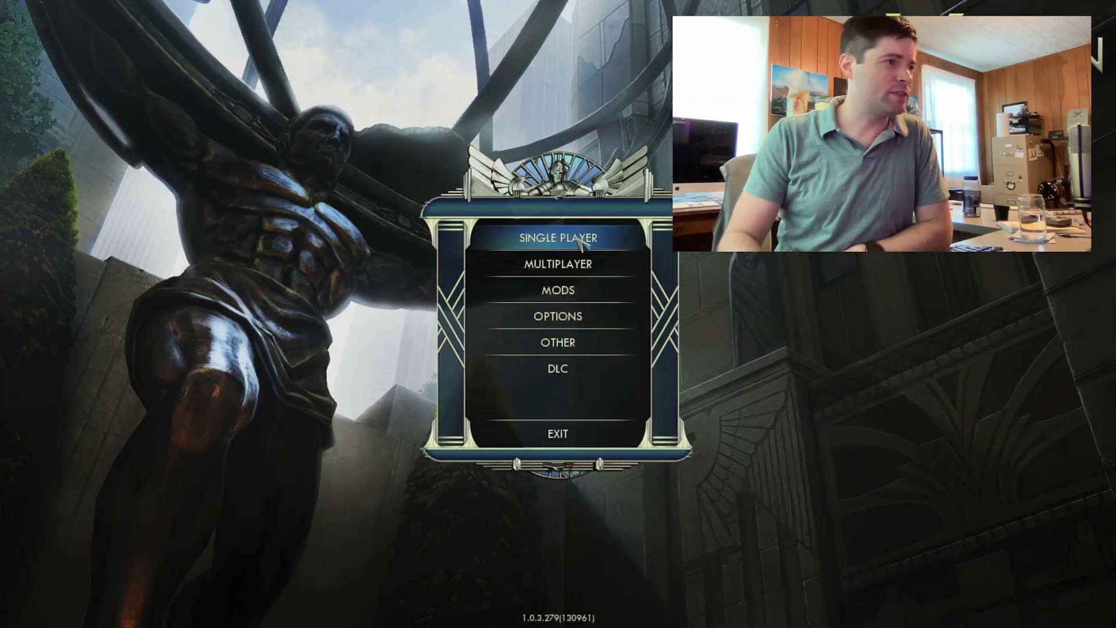
{"action": "left_click", "coordinate": [556, 238]}
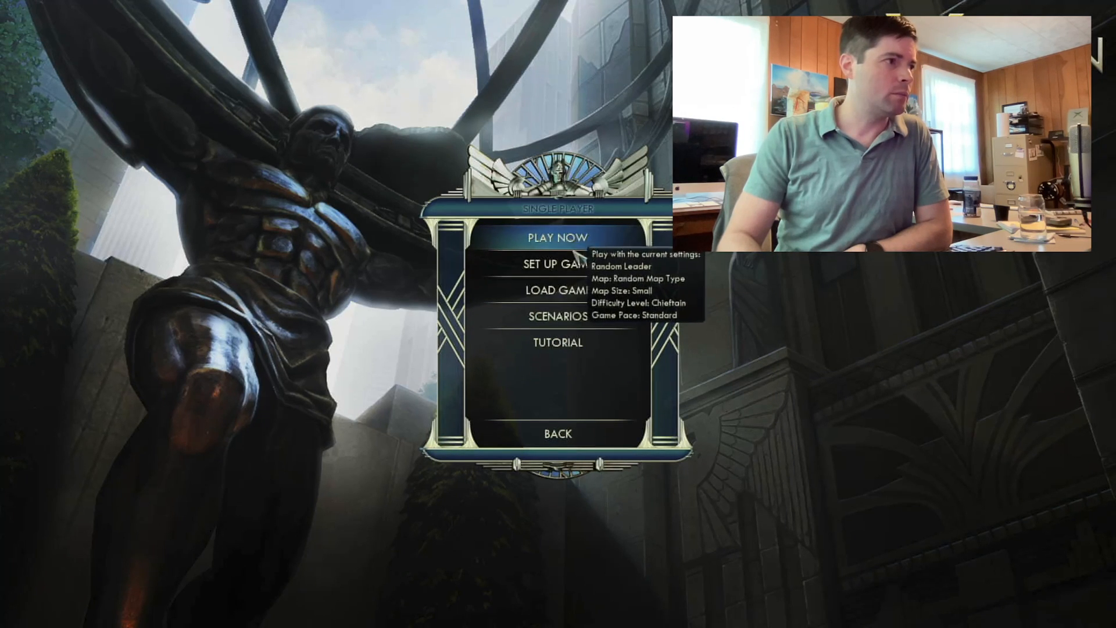
{"action": "left_click", "coordinate": [557, 291]}
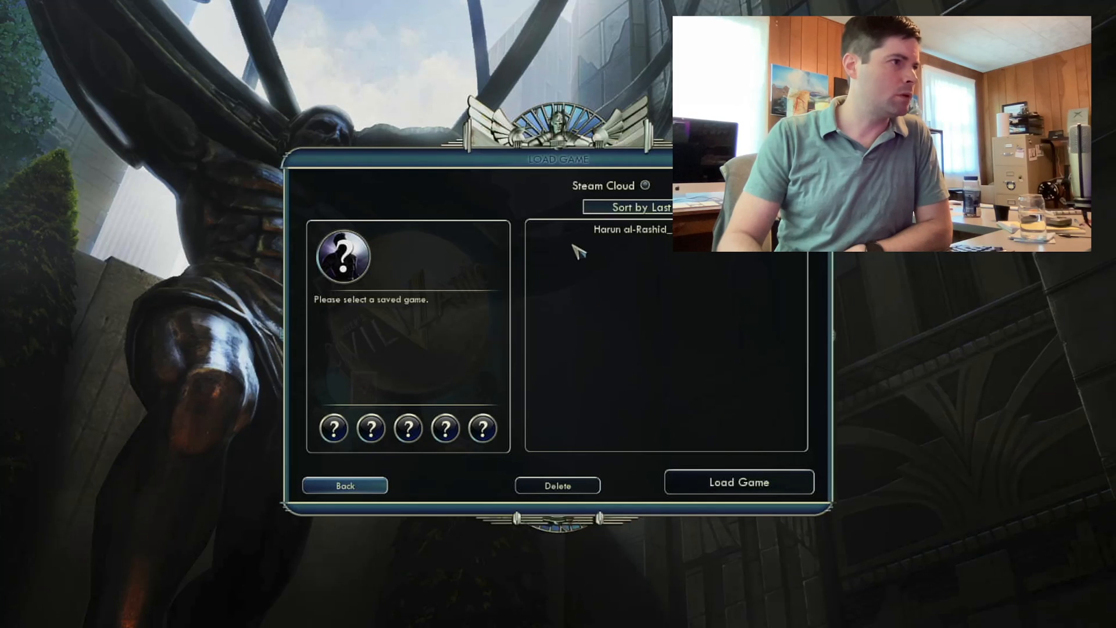
{"action": "left_click", "coordinate": [629, 230]}
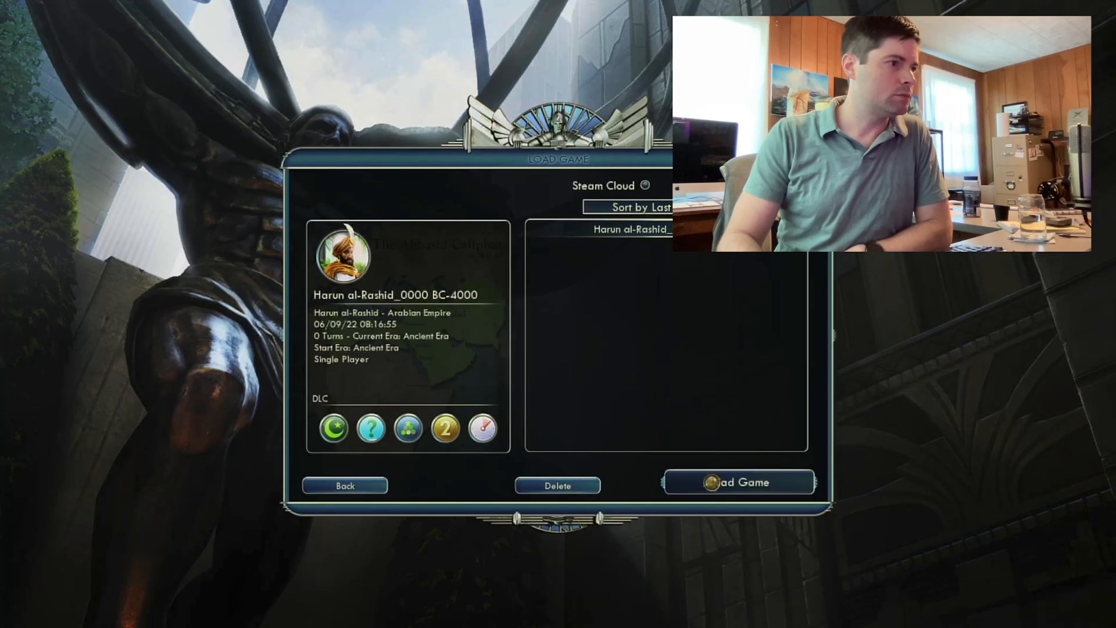
{"action": "left_click", "coordinate": [739, 483]}
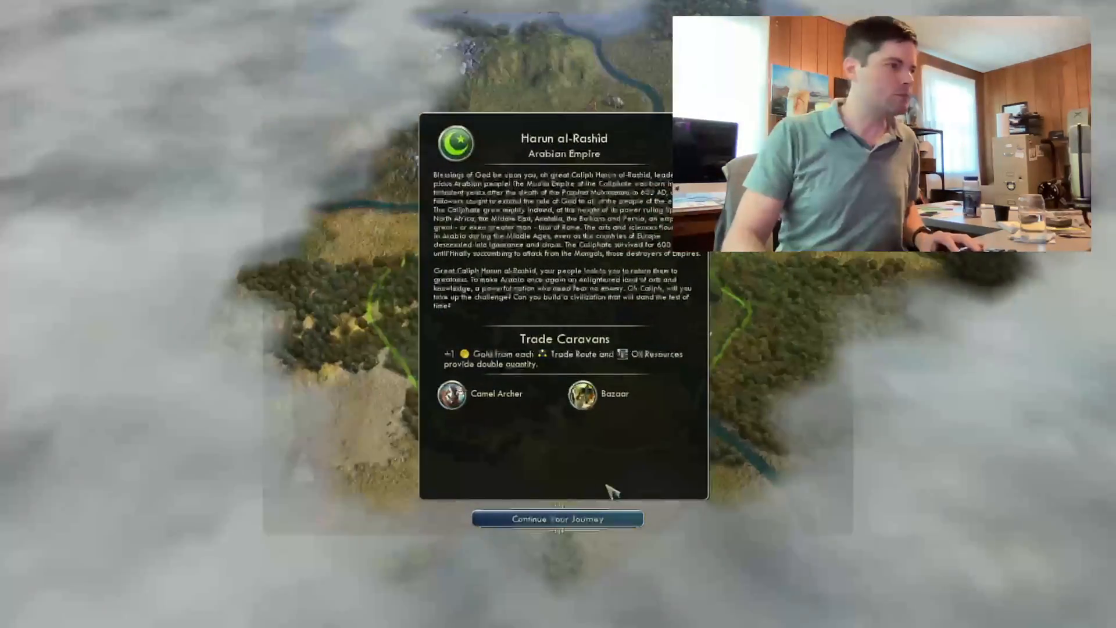
Step: Begin the game, research Pottery in the tech tree and end the first turn
{"action": "left_click", "coordinate": [557, 518]}
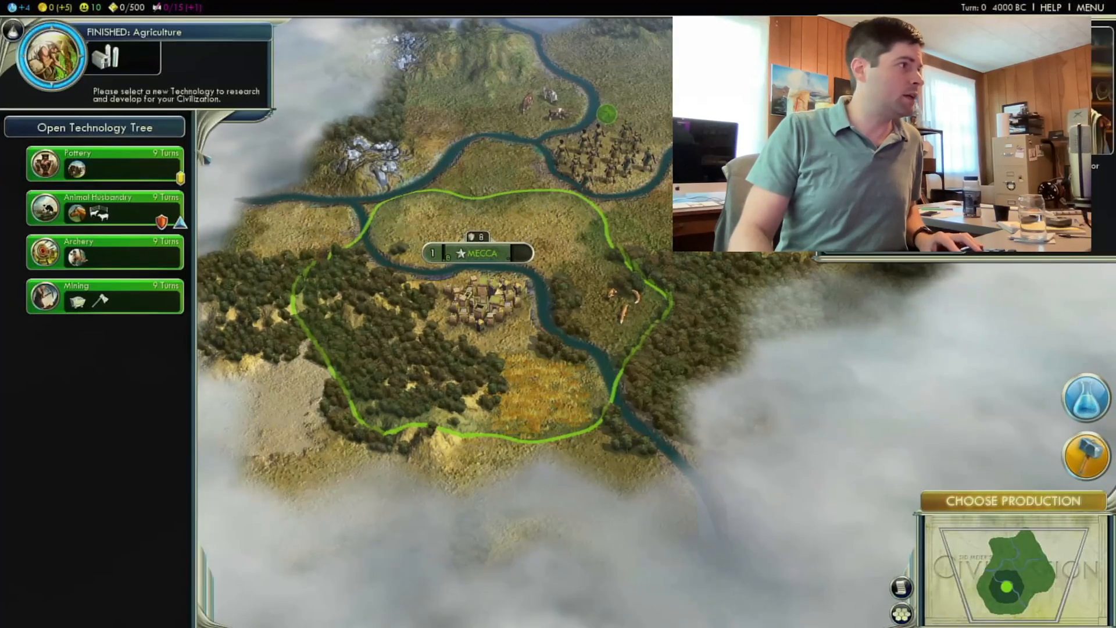
{"action": "left_click", "coordinate": [95, 127]}
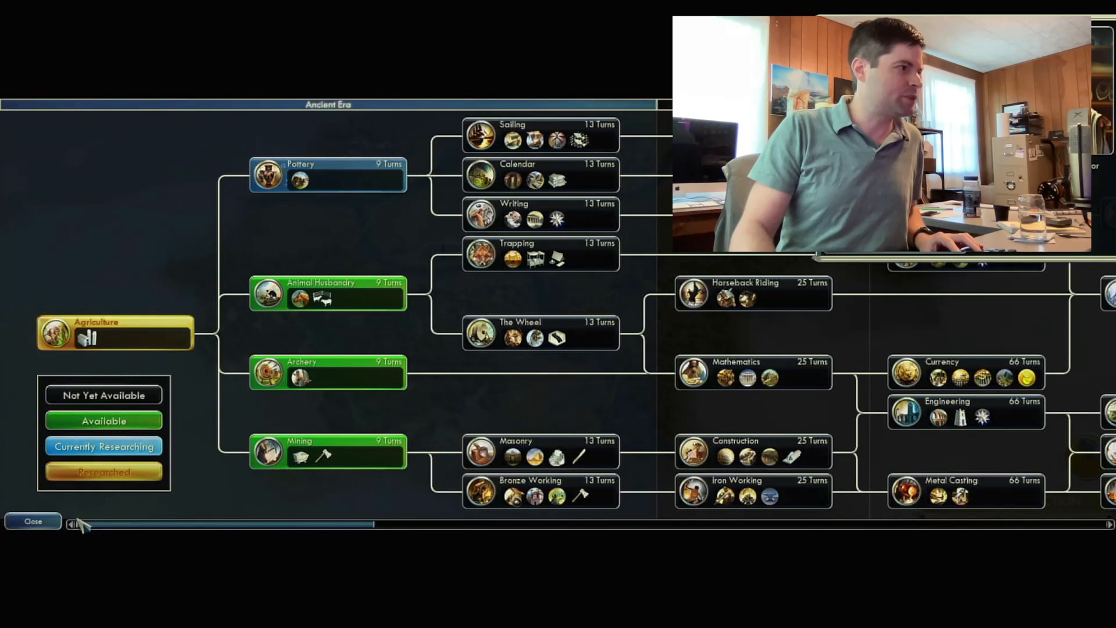
{"action": "left_click", "coordinate": [32, 521]}
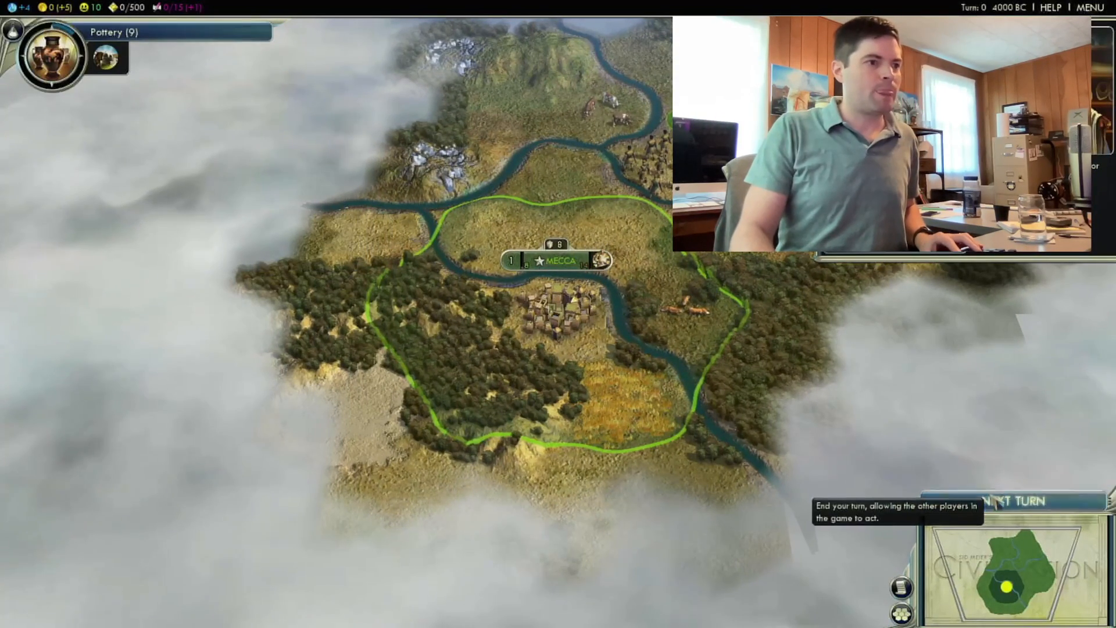
{"action": "left_click", "coordinate": [1019, 501]}
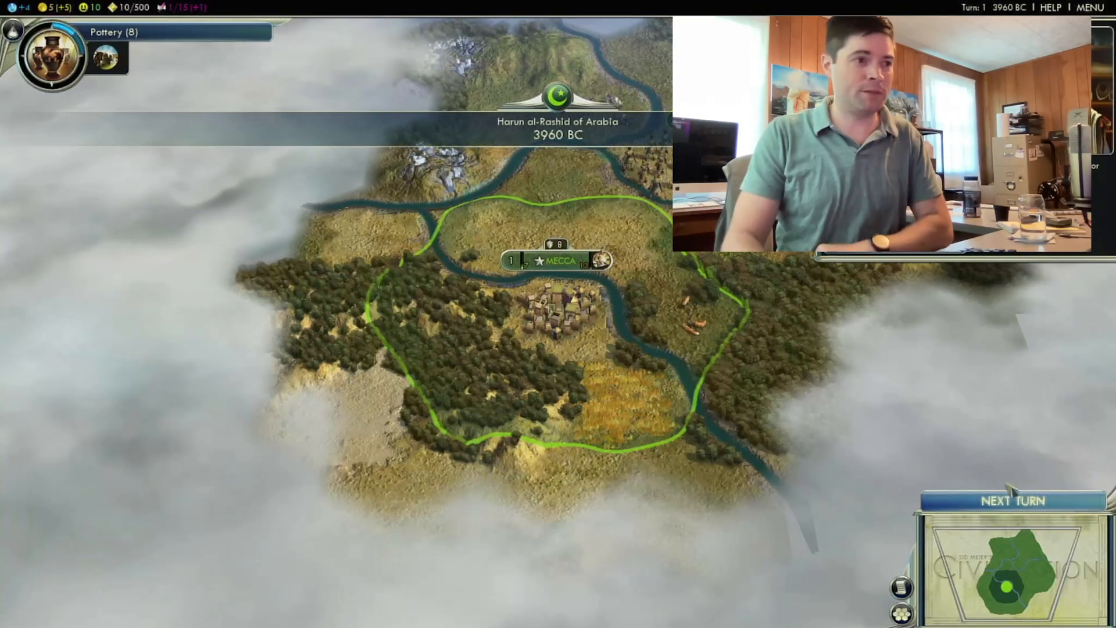
{"action": "mouse_move", "coordinate": [1011, 500]}
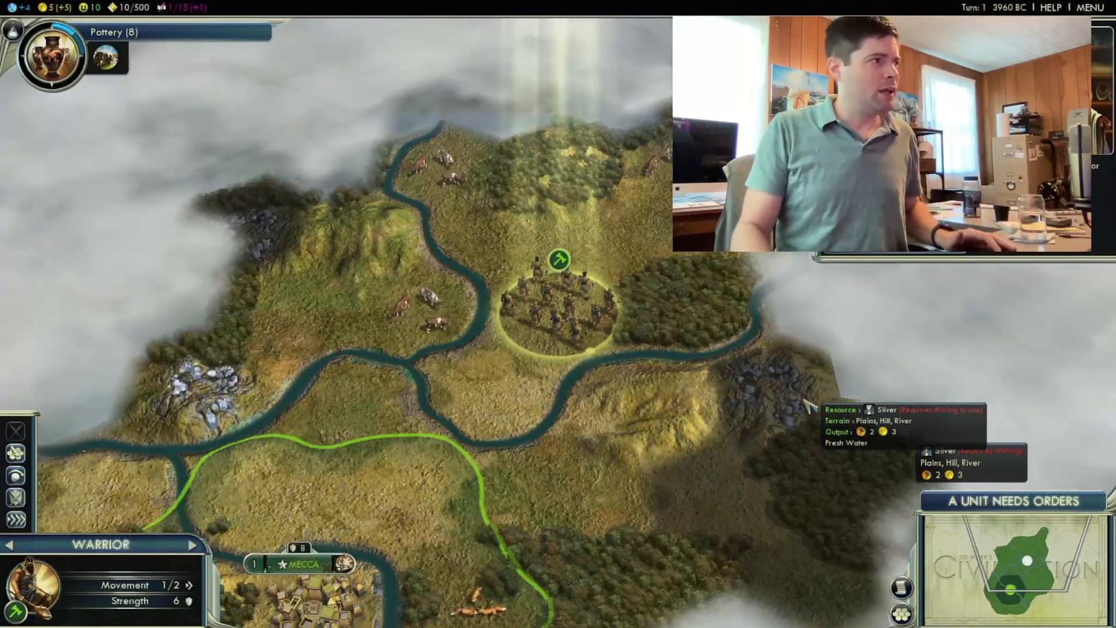
Step: Exit Civilization V via the game menu and close the Terminal window
{"action": "left_click", "coordinate": [1090, 8]}
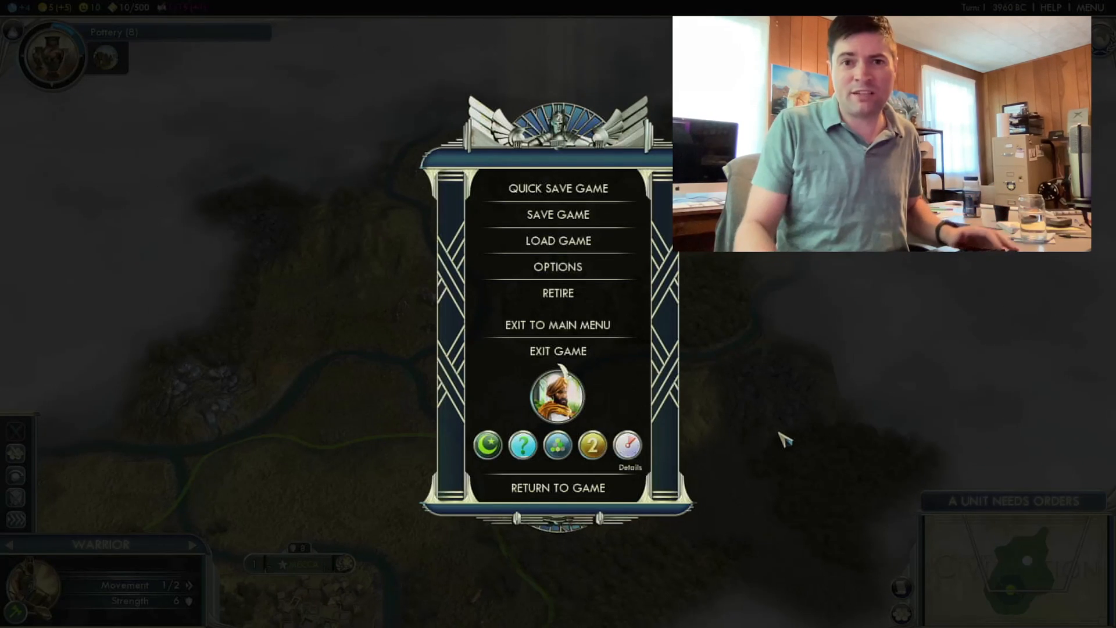
{"action": "mouse_move", "coordinate": [558, 214]}
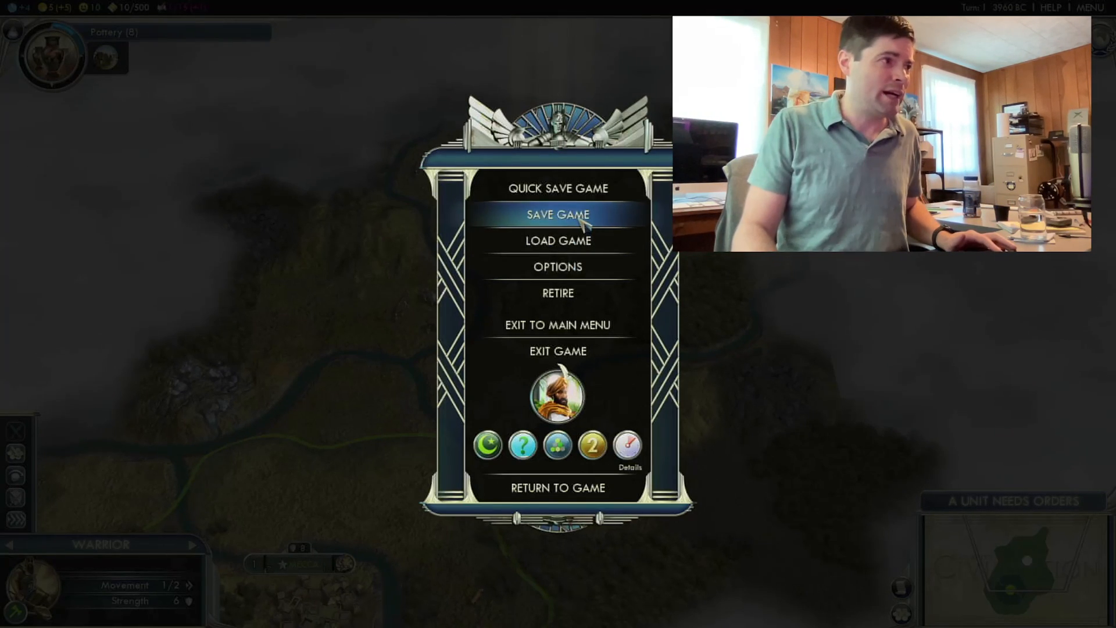
{"action": "left_click", "coordinate": [558, 215]}
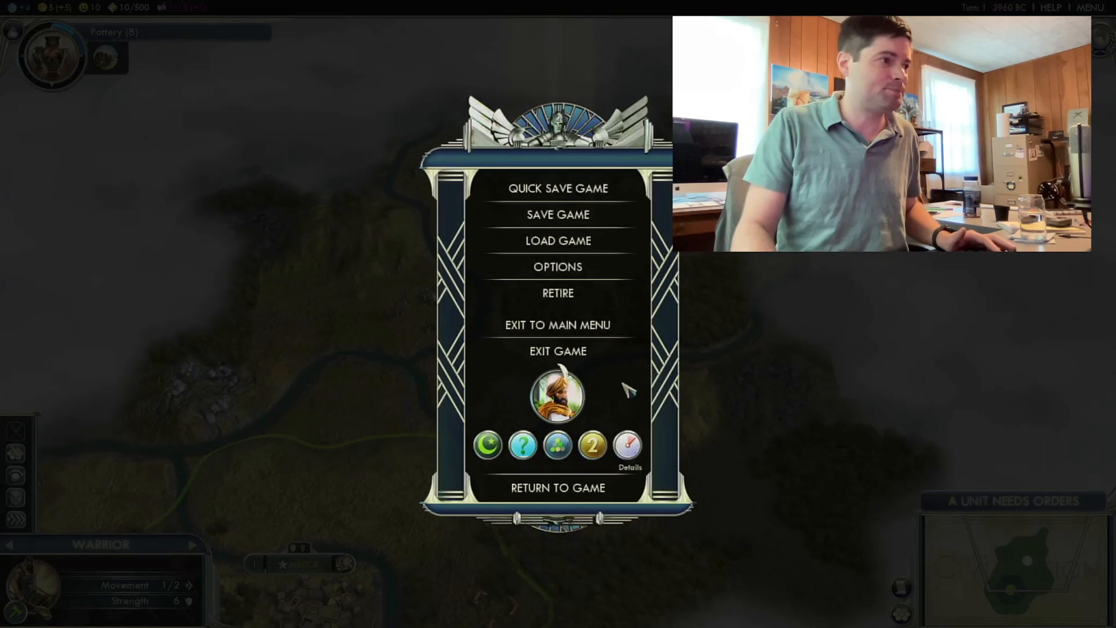
{"action": "left_click", "coordinate": [558, 350]}
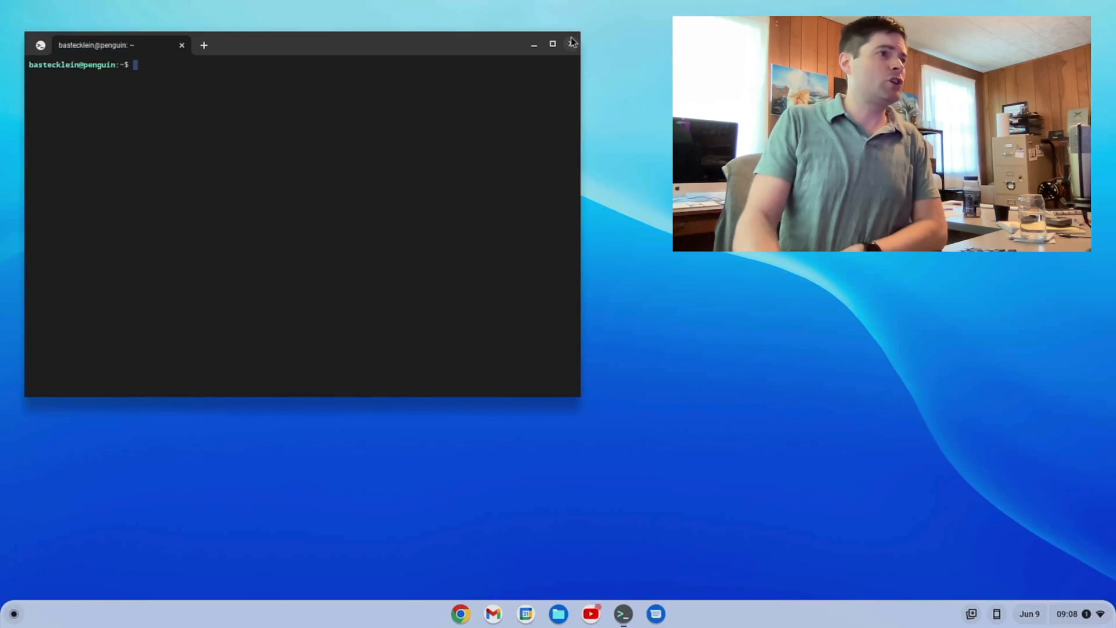
{"action": "left_click", "coordinate": [571, 44]}
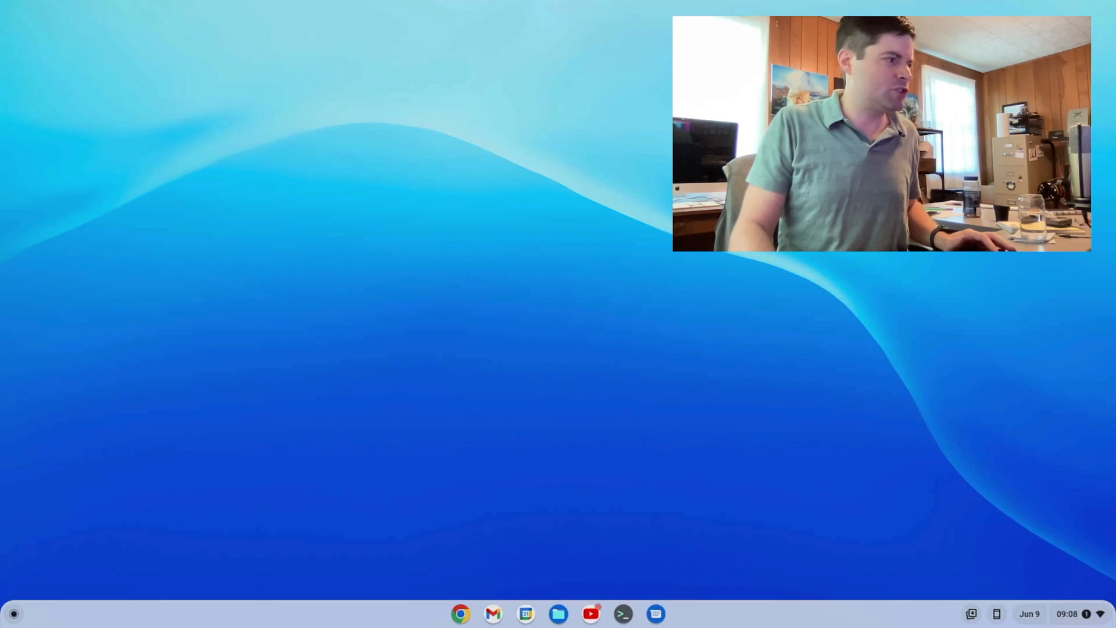
Step: Launch Command & Conquer 3, continue past the CD key notice and dismiss the DirectX error
{"action": "left_click", "coordinate": [13, 613]}
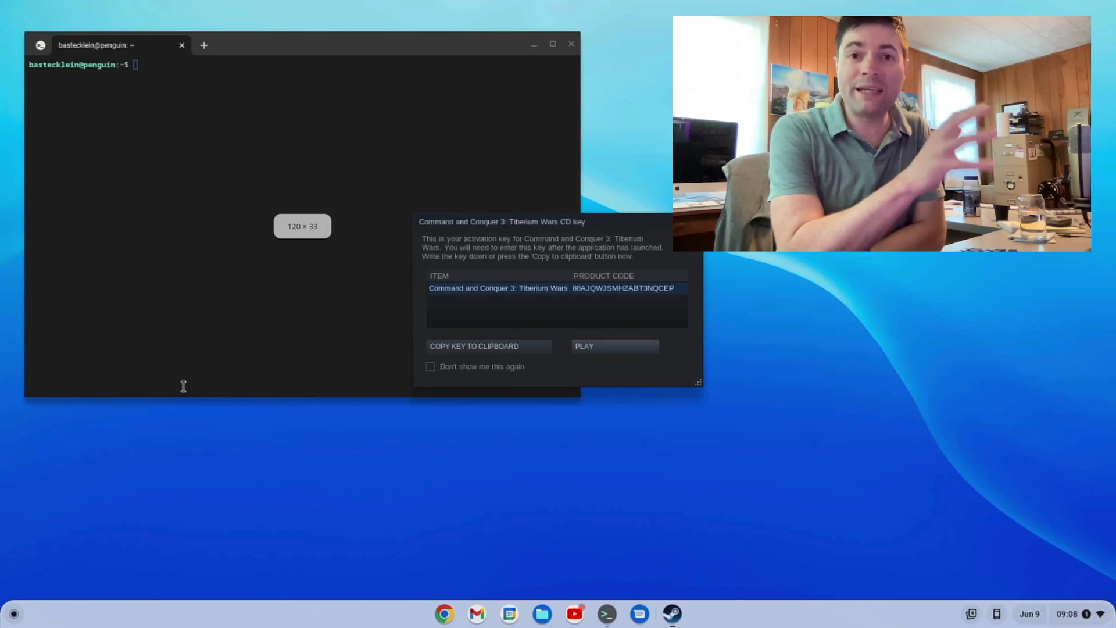
{"action": "mouse_move", "coordinate": [617, 345]}
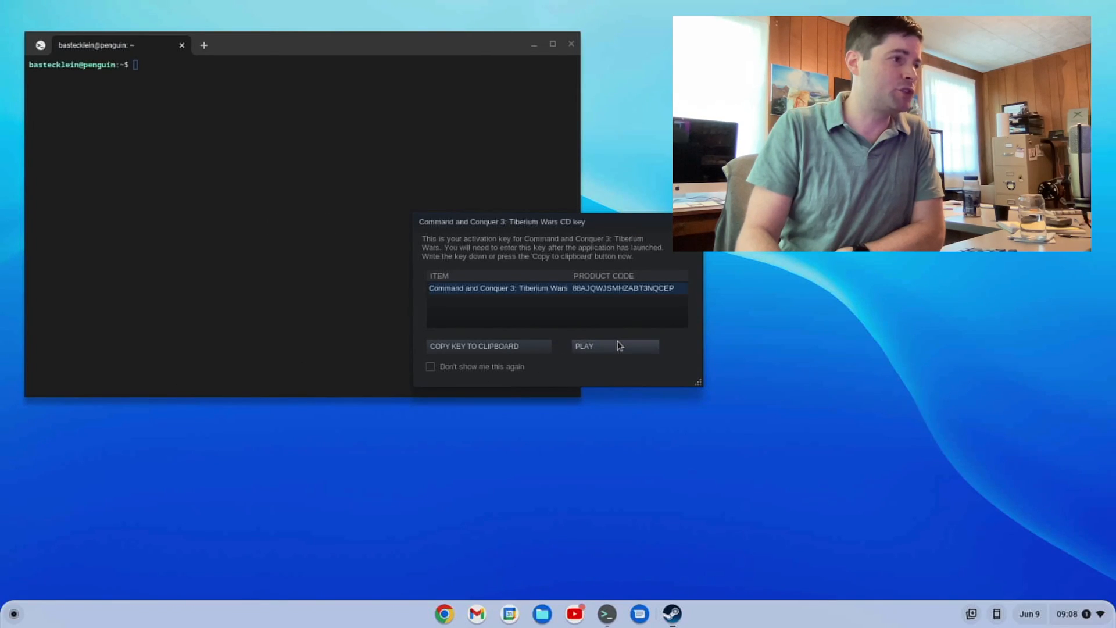
{"action": "left_click", "coordinate": [584, 346]}
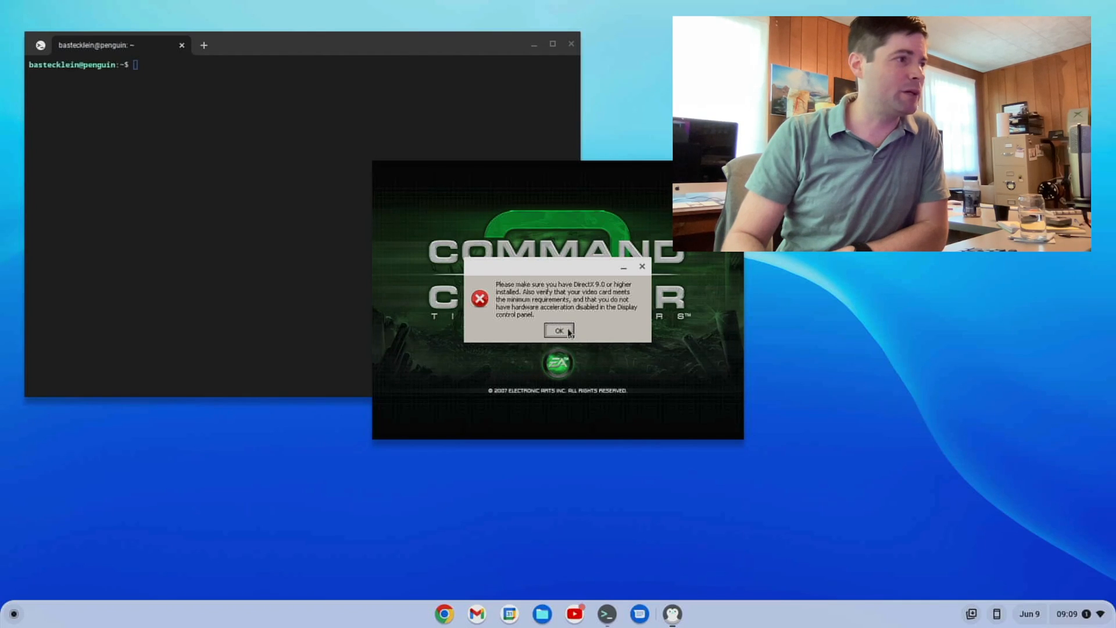
{"action": "left_click", "coordinate": [559, 330]}
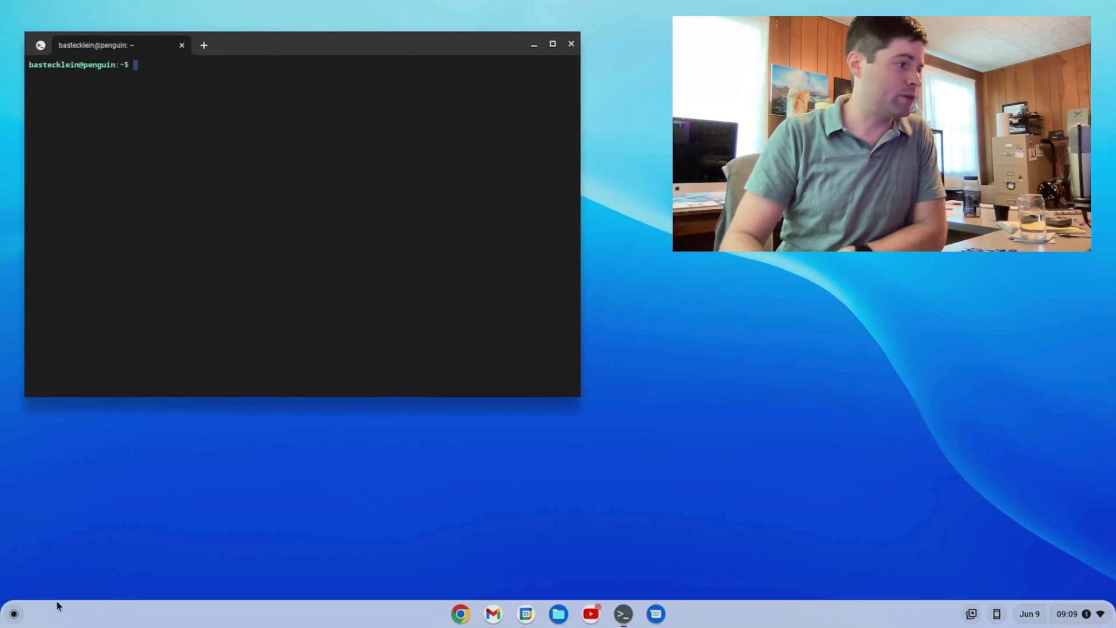
Step: Briefly show and dismiss the Chrome OS app launcher before starting Half-Life 2
{"action": "left_click", "coordinate": [13, 612]}
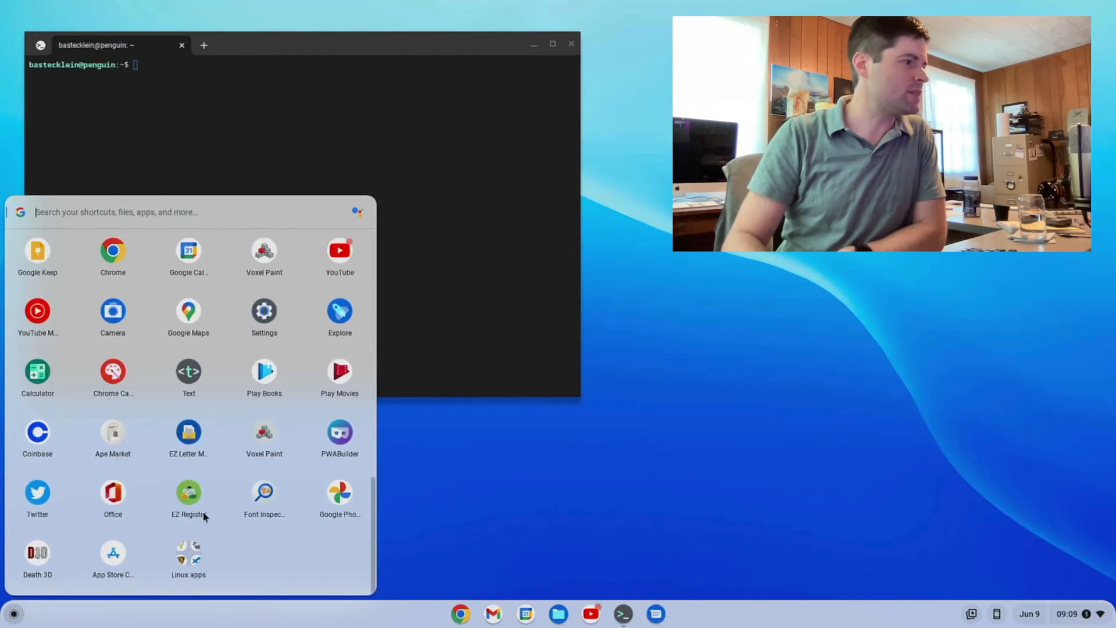
{"action": "left_click", "coordinate": [188, 558]}
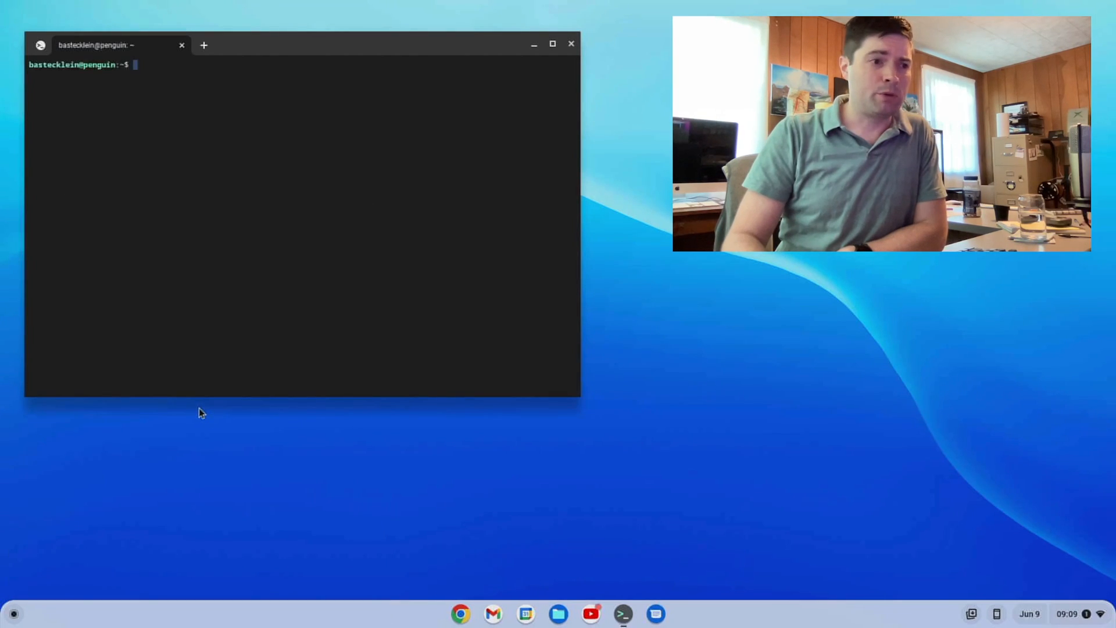
{"action": "mouse_move", "coordinate": [217, 411]}
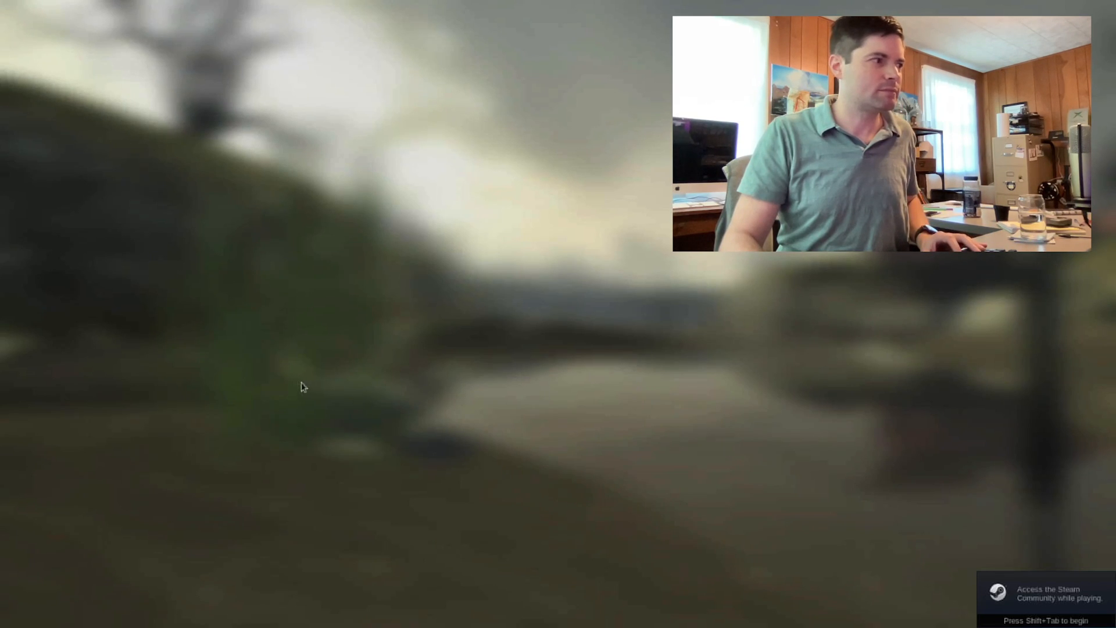
{"action": "mouse_move", "coordinate": [506, 352]}
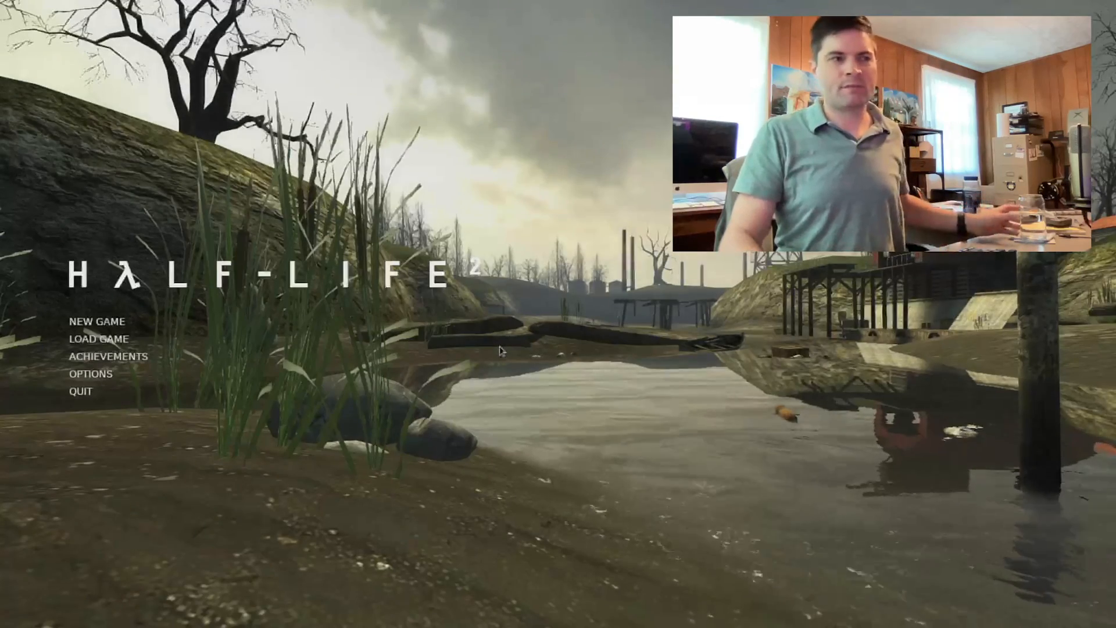
Step: Show Half-Life 2's saved games list from the main menu, then quit the game
{"action": "left_click", "coordinate": [98, 338]}
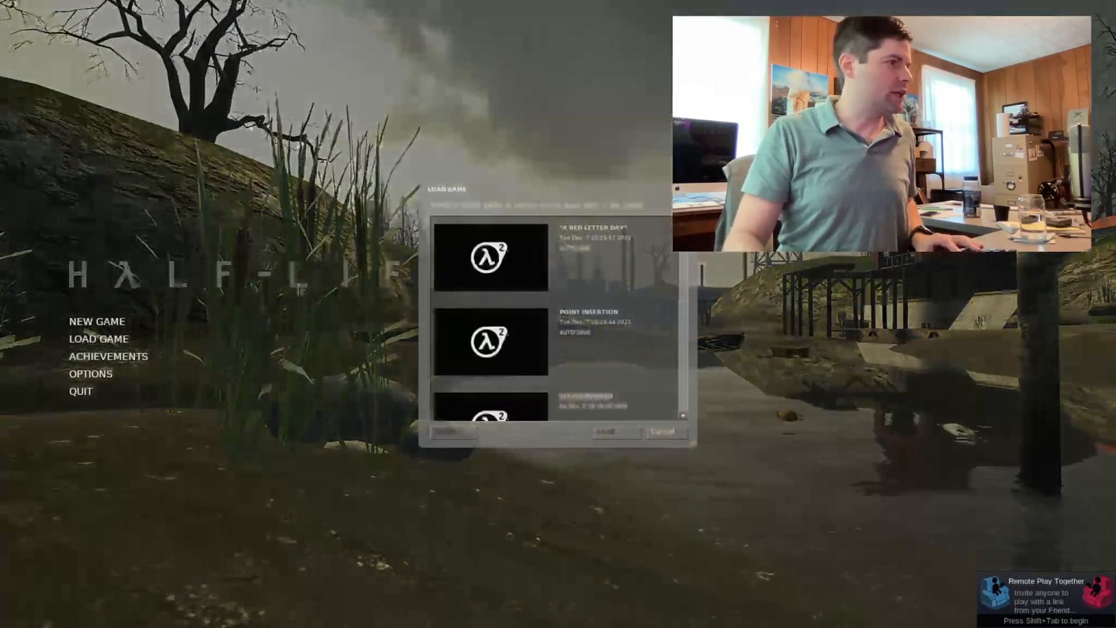
{"action": "left_click", "coordinate": [606, 432]}
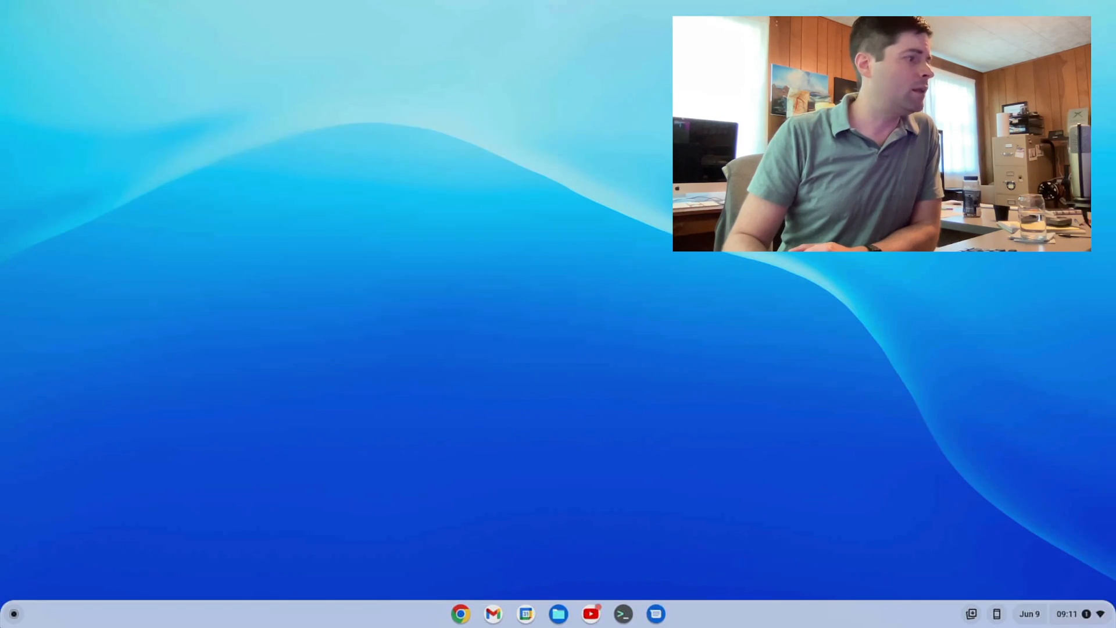
Step: Start Lutris and view its empty Games library
{"action": "left_click", "coordinate": [13, 613]}
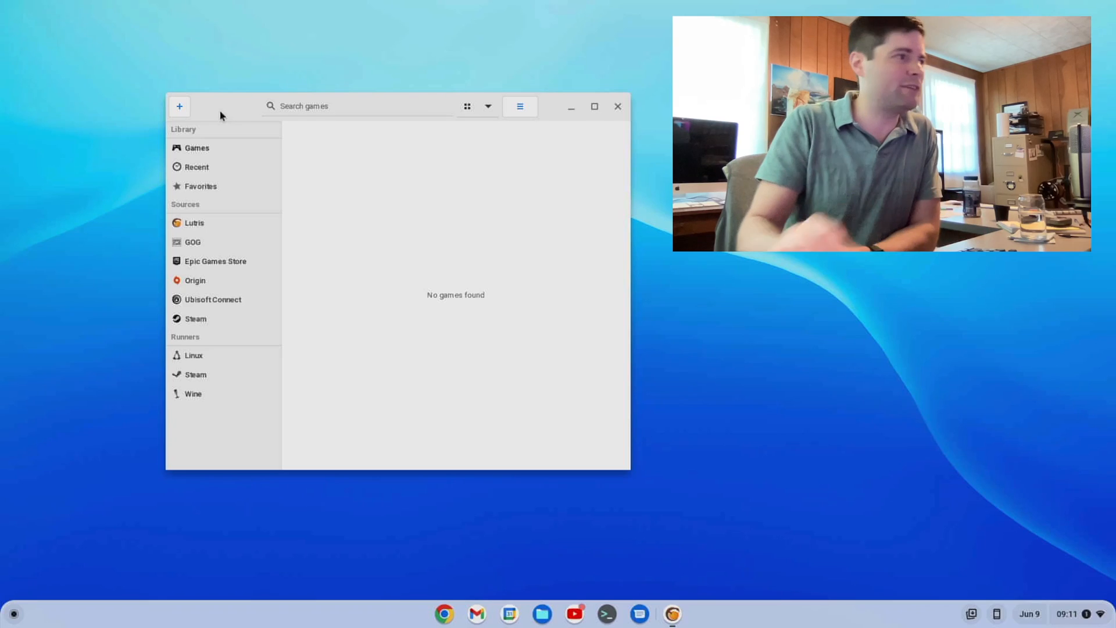
{"action": "mouse_move", "coordinate": [235, 242]}
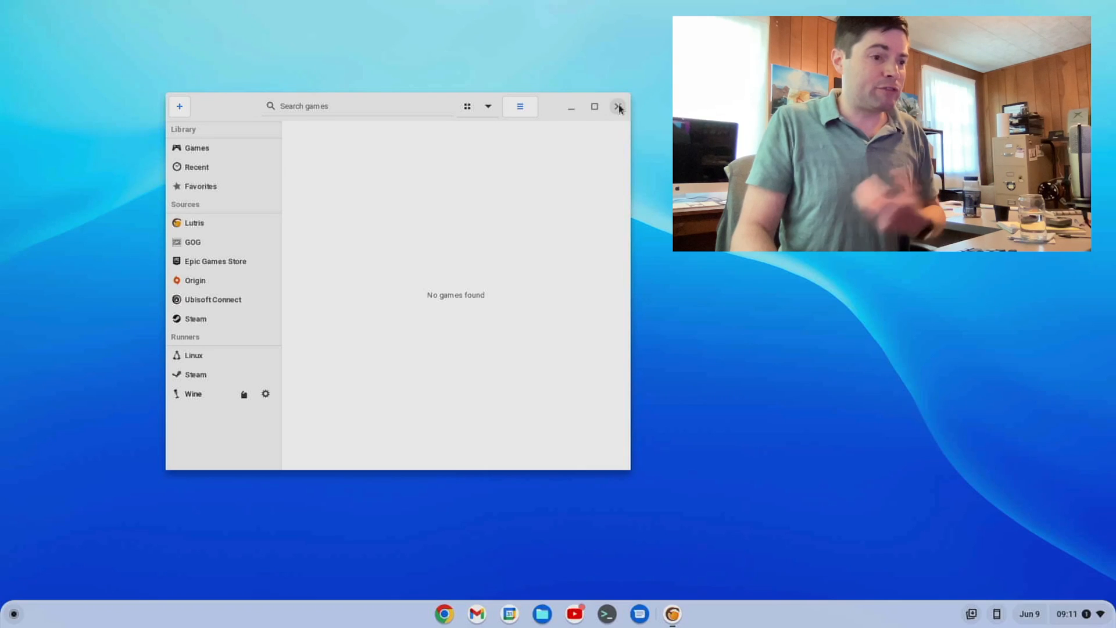
Step: Close the Lutris window, returning to the empty desktop
{"action": "left_click", "coordinate": [618, 105]}
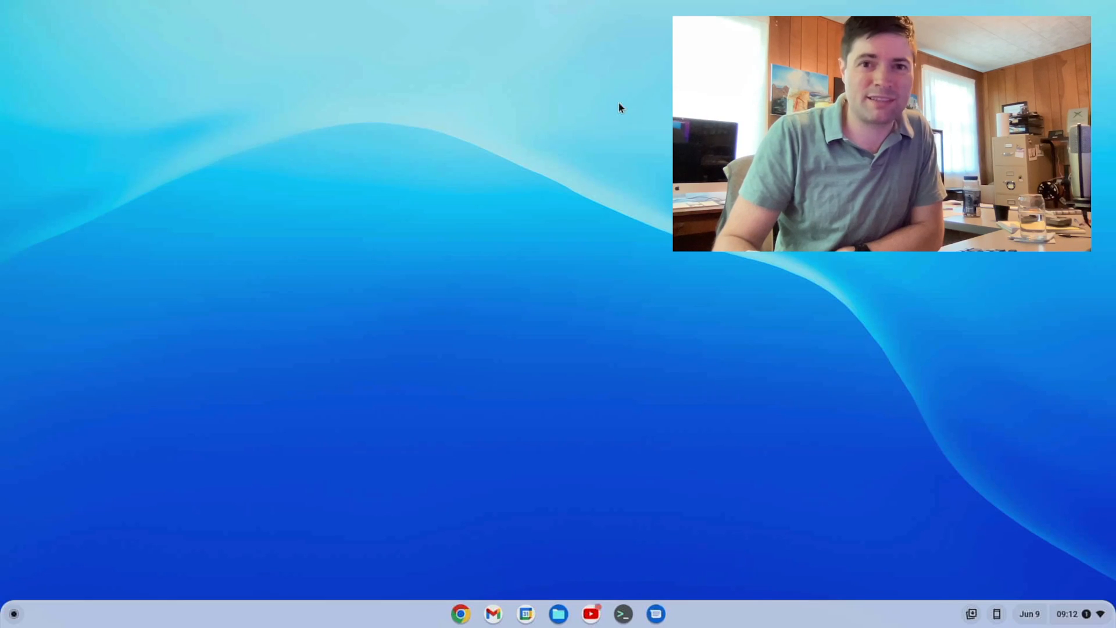
{"action": "mouse_move", "coordinate": [216, 147]}
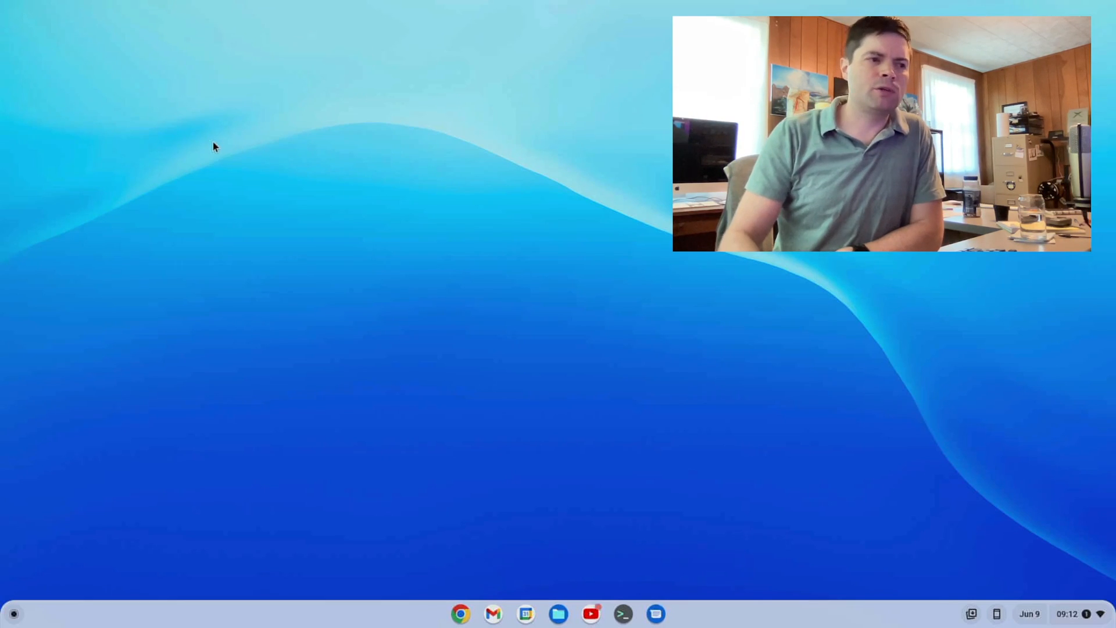